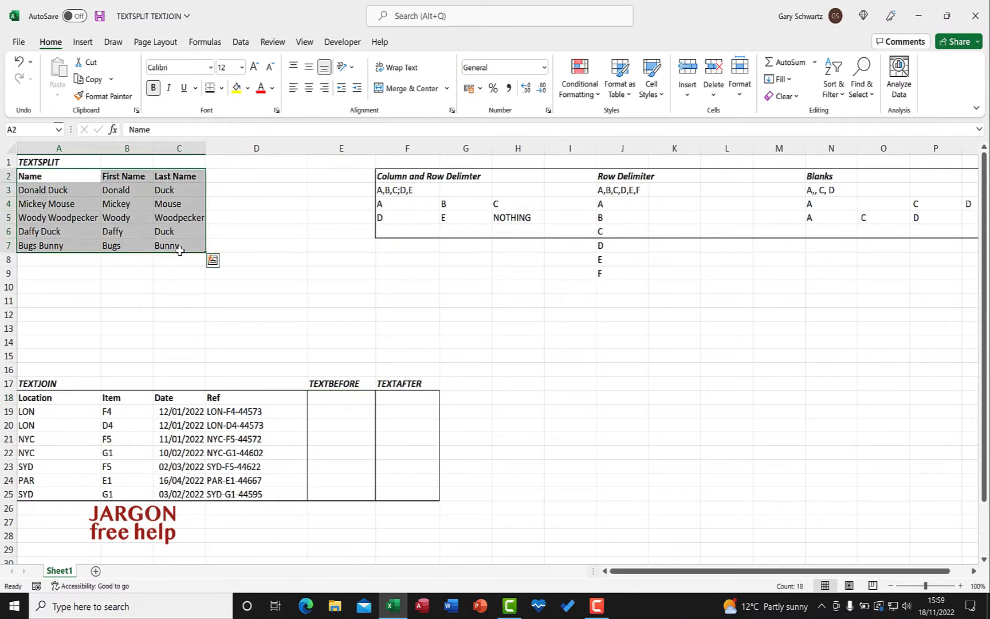
# Step: Review the TEXTJOIN Ref codes (e.g. LON-F4-44573) and select E19 for the first result
pyautogui.click(178, 398)
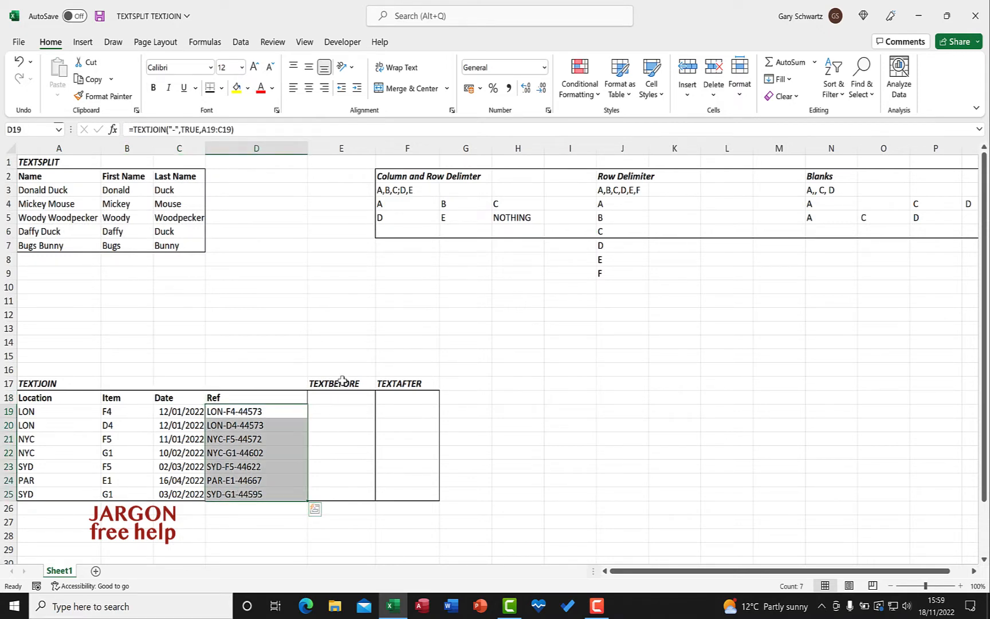
pyautogui.click(407, 382)
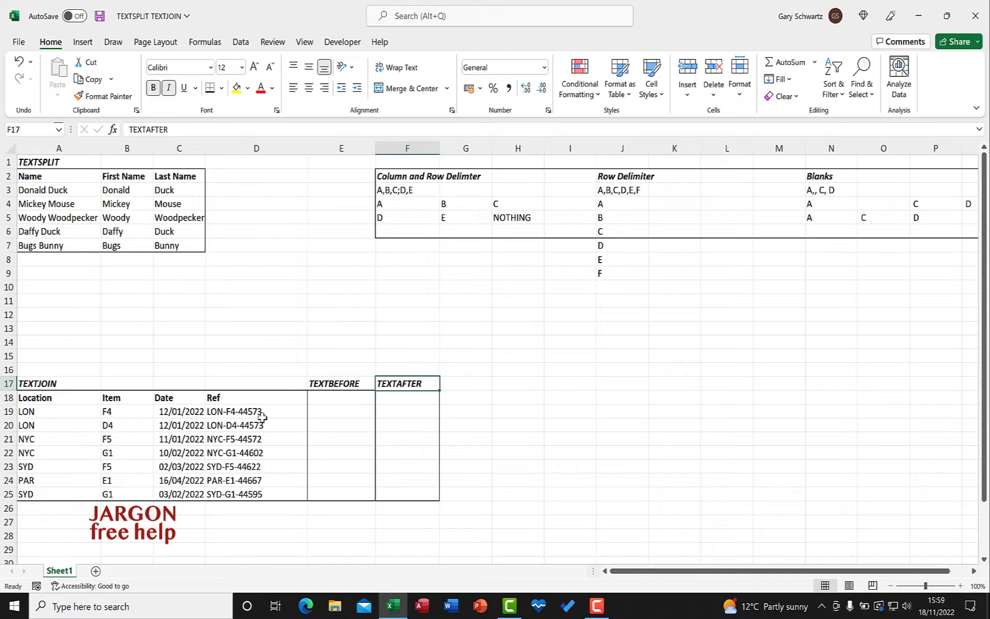
pyautogui.click(239, 404)
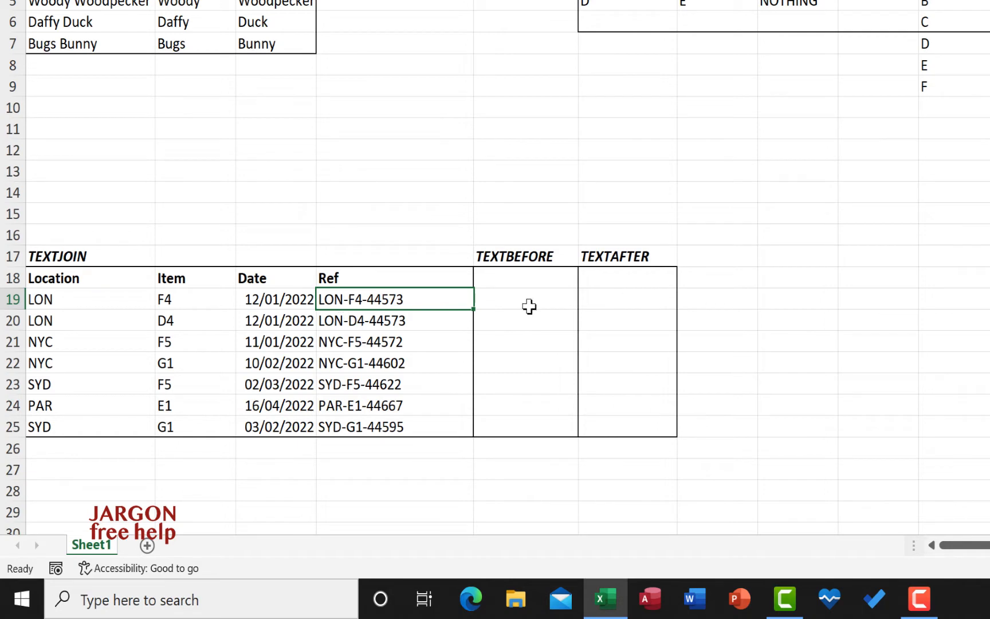
pyautogui.moveTo(658, 305)
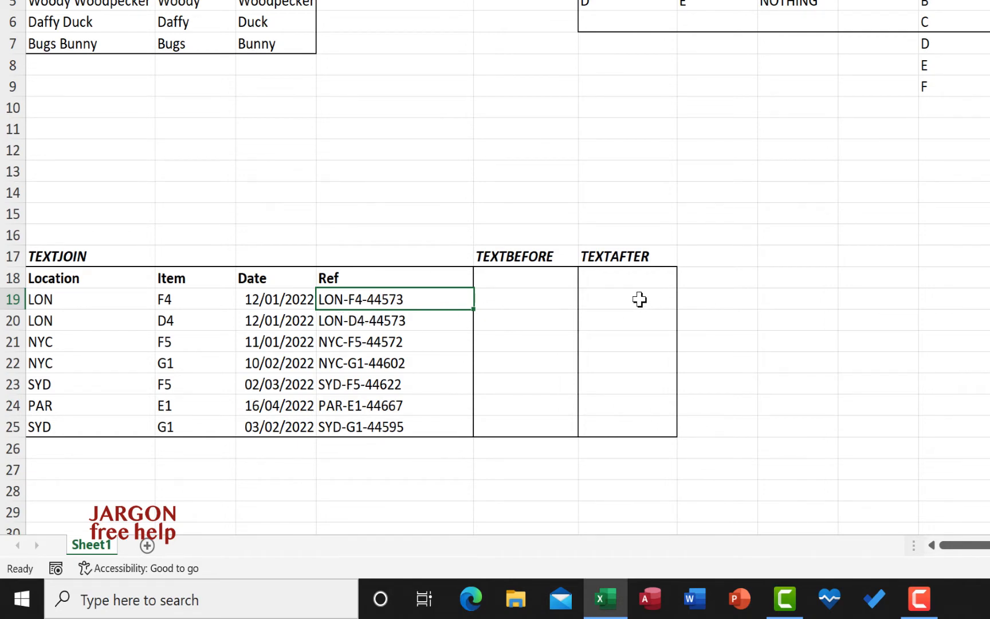
pyautogui.moveTo(642, 366)
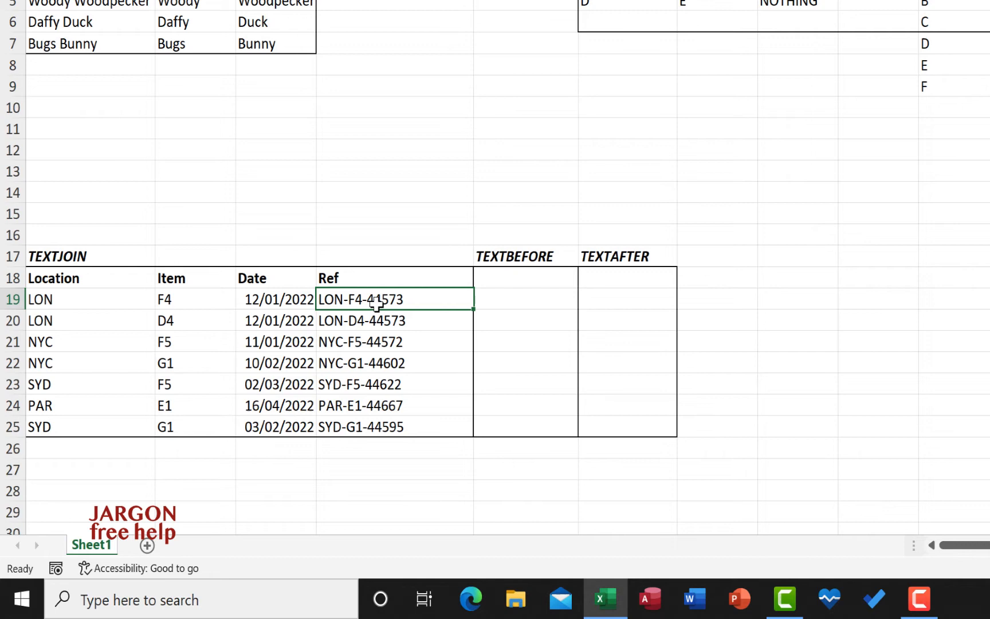
pyautogui.moveTo(375, 318)
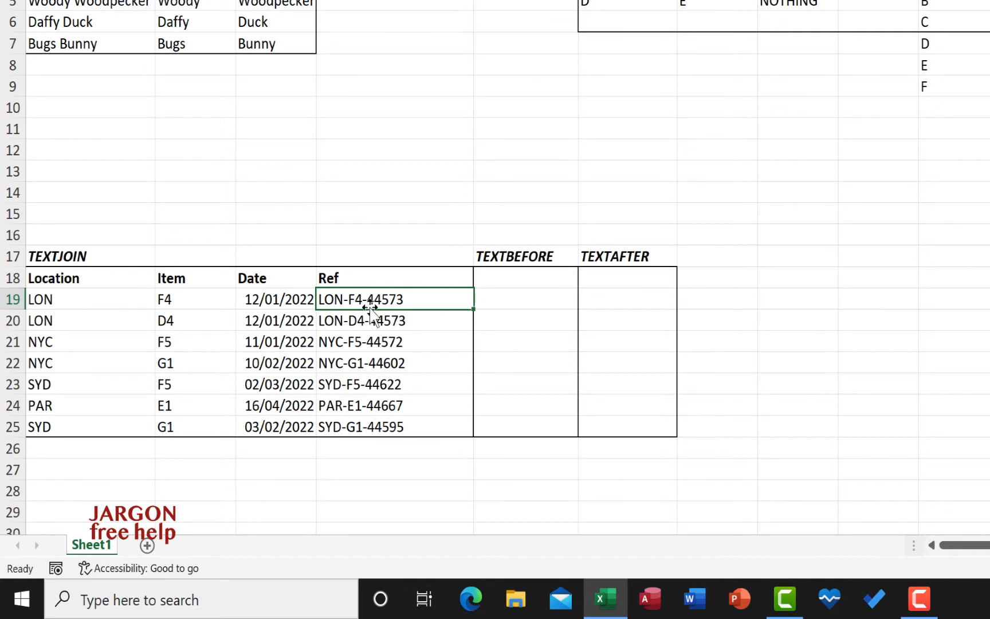
pyautogui.moveTo(496, 306)
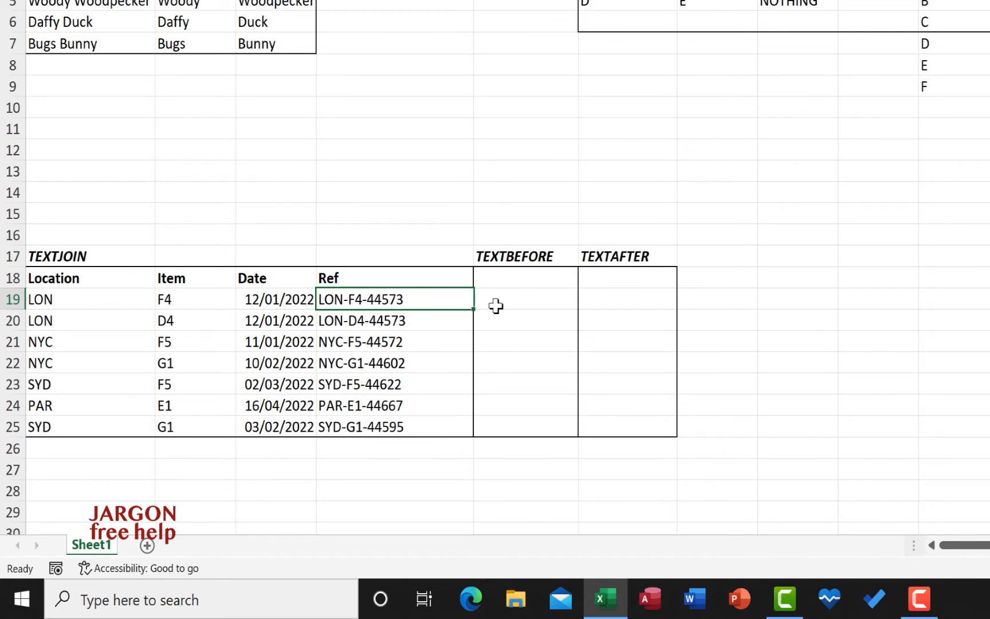
pyautogui.click(526, 299)
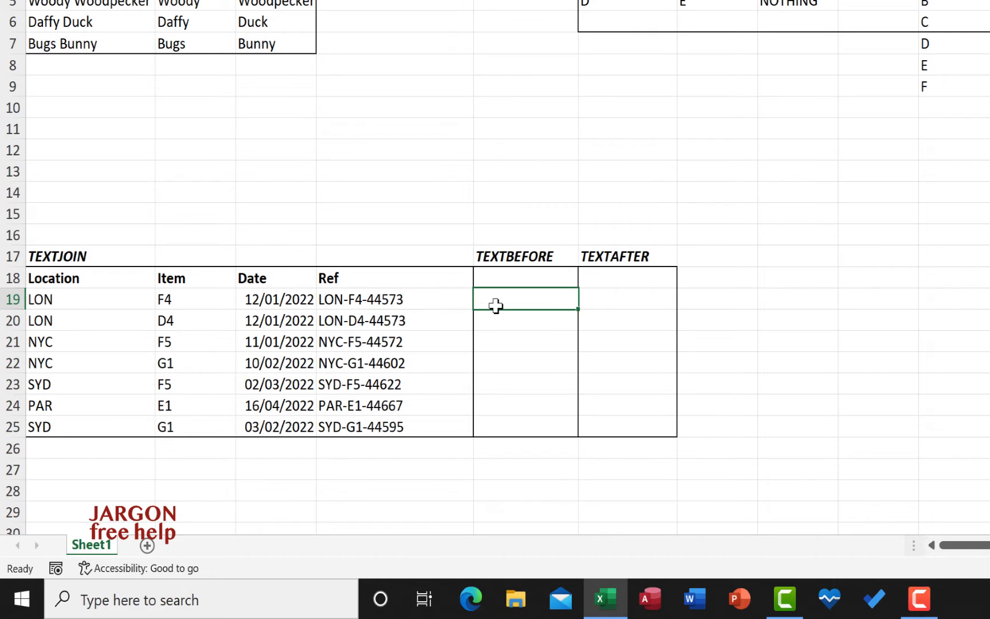
pyautogui.moveTo(491, 300)
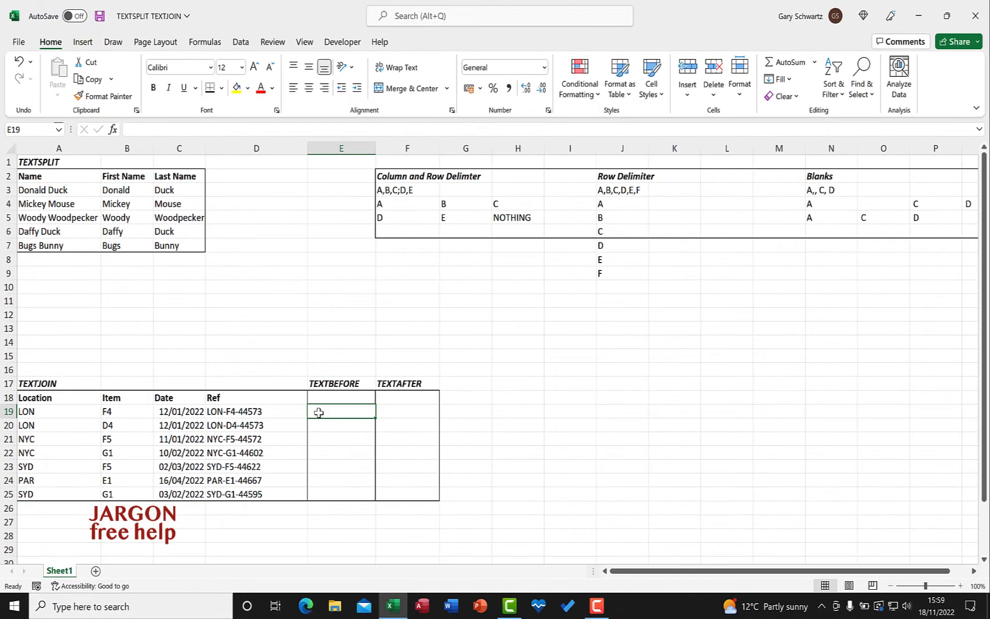
pyautogui.moveTo(112, 130)
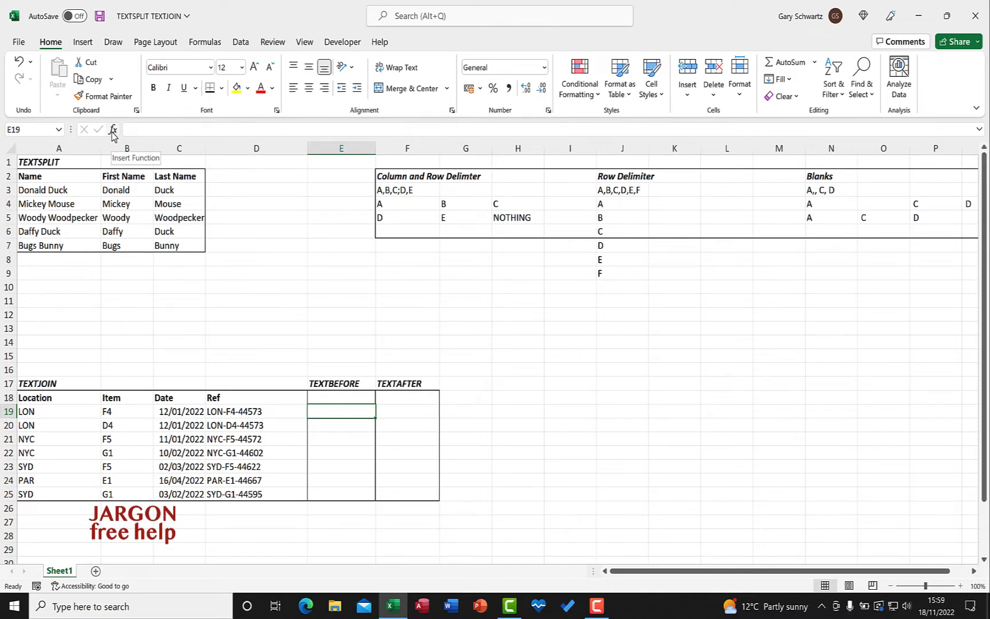
# Step: In the Insert Function picker, filter to Text functions and choose TEXTBEFORE
pyautogui.click(112, 131)
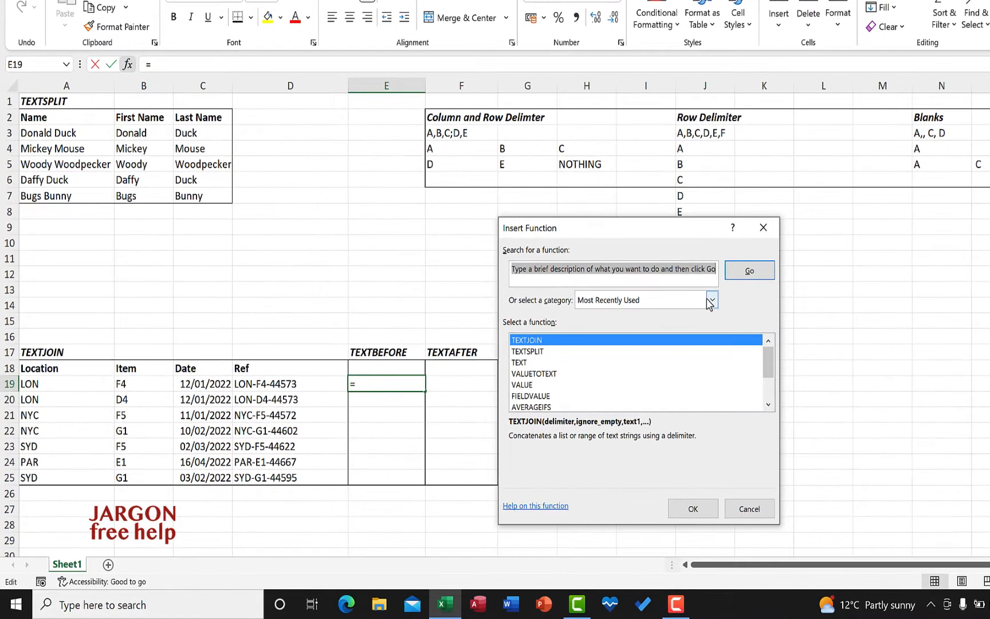
pyautogui.click(710, 299)
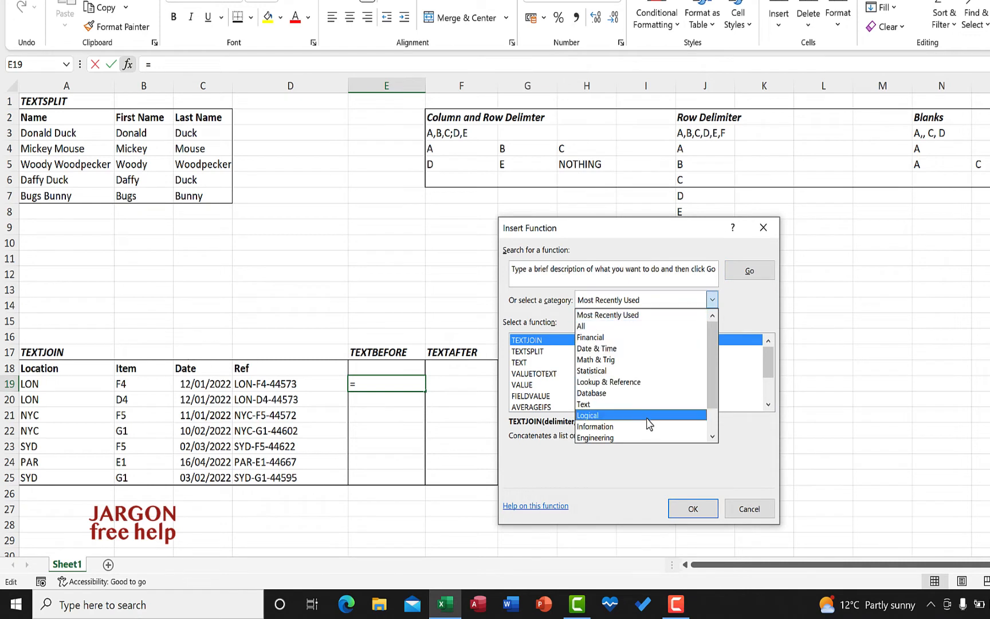
pyautogui.click(582, 403)
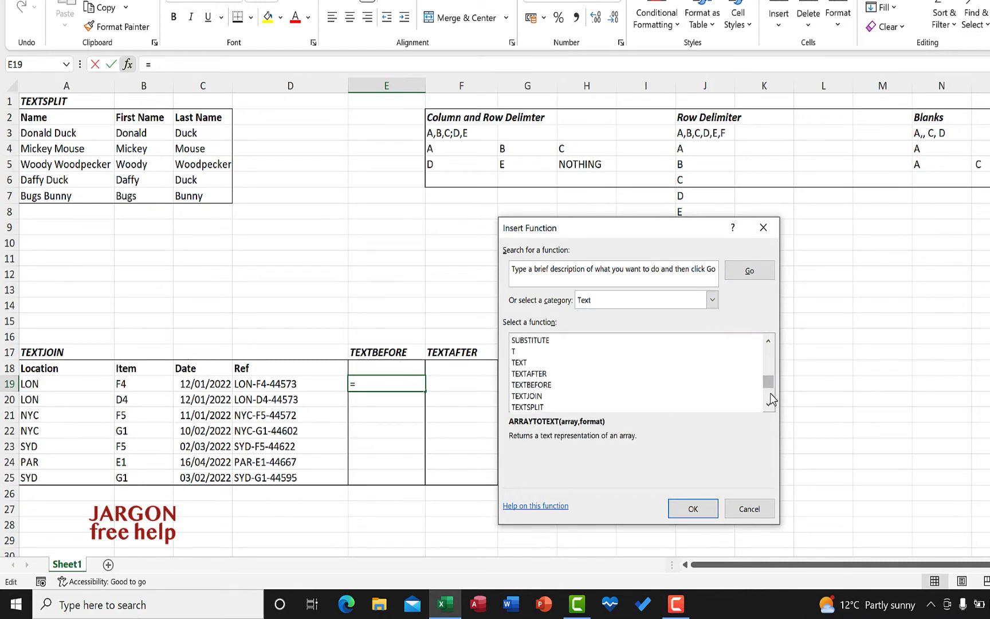
pyautogui.click(532, 383)
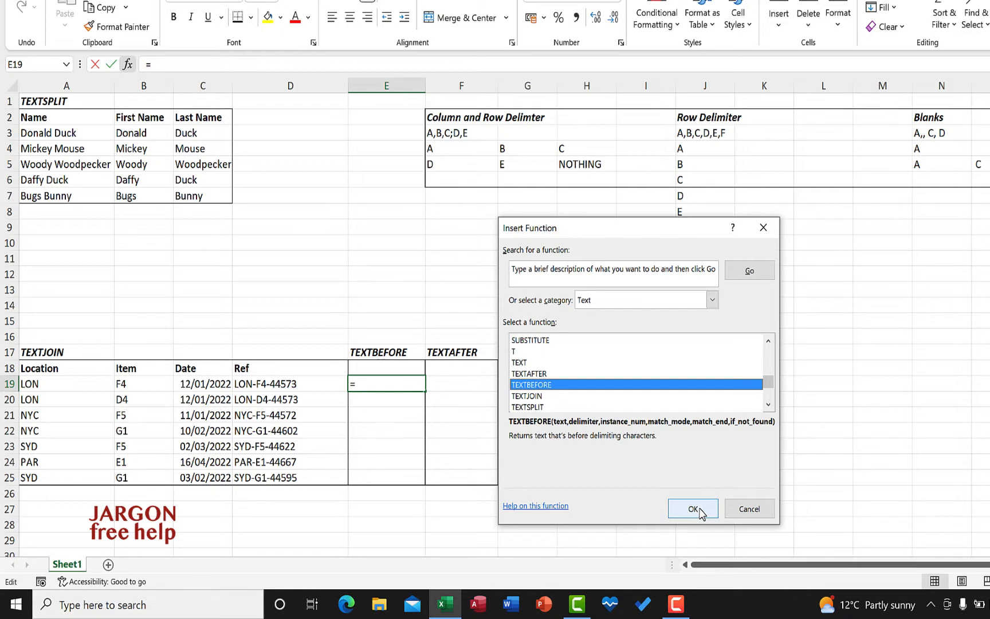
# Step: Set TEXTBEFORE's Text to D19, Delimiter to "-" and Instance_num to 2
pyautogui.click(692, 509)
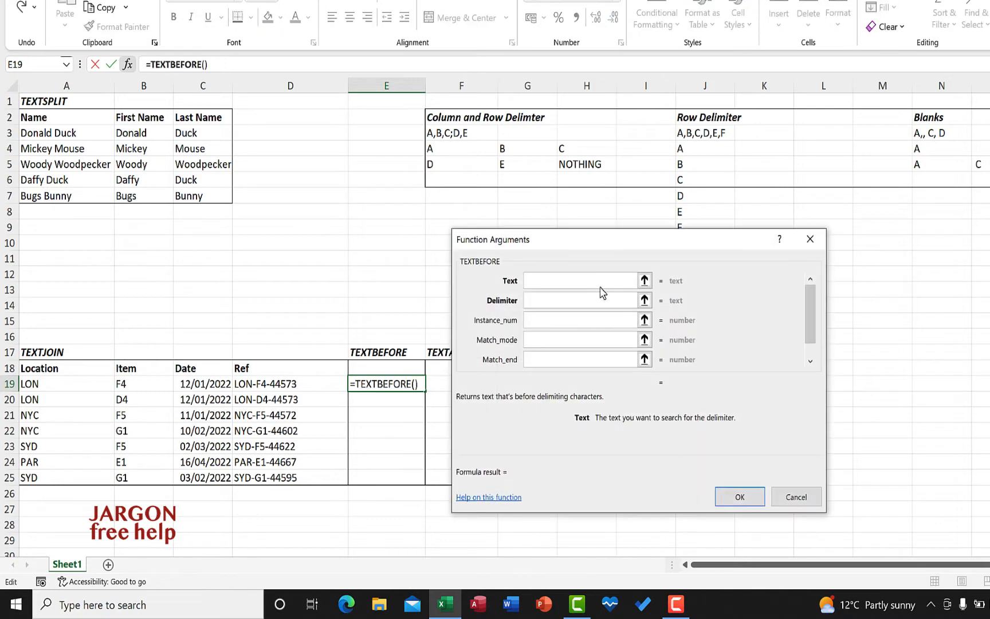
pyautogui.moveTo(267, 387)
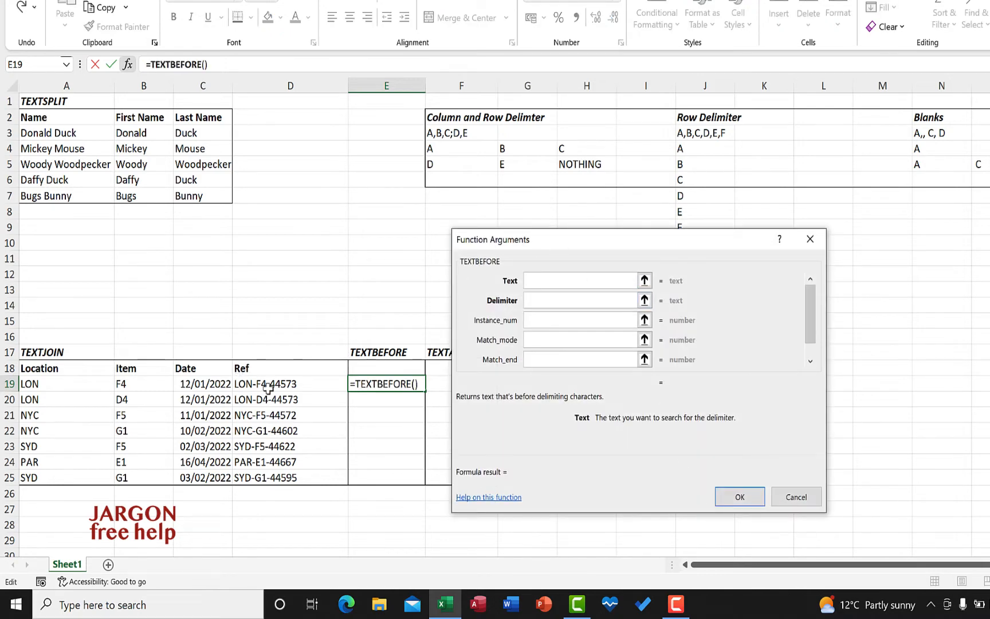
pyautogui.click(265, 383)
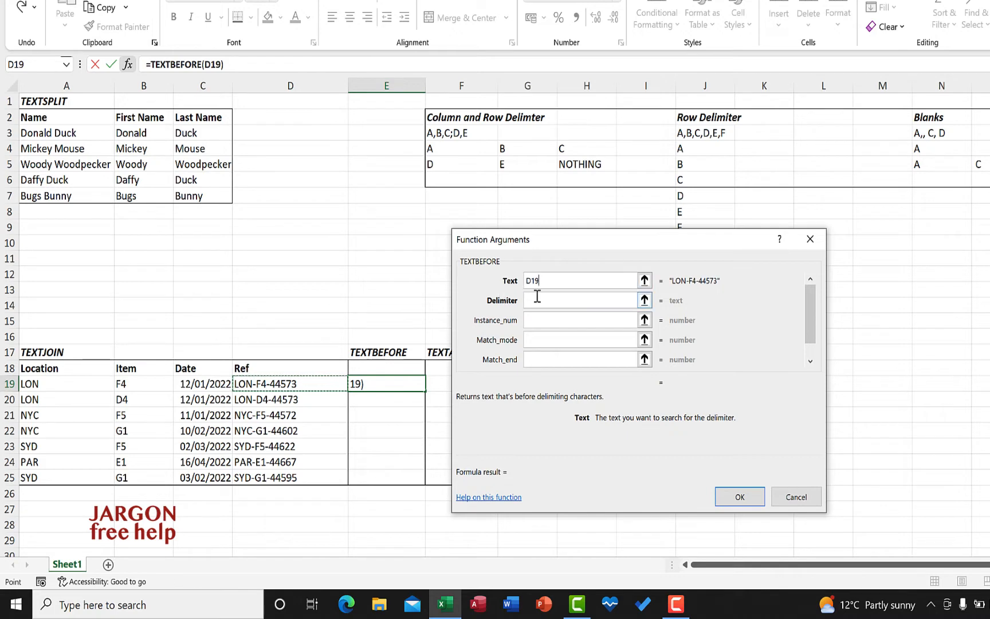
pyautogui.click(581, 301)
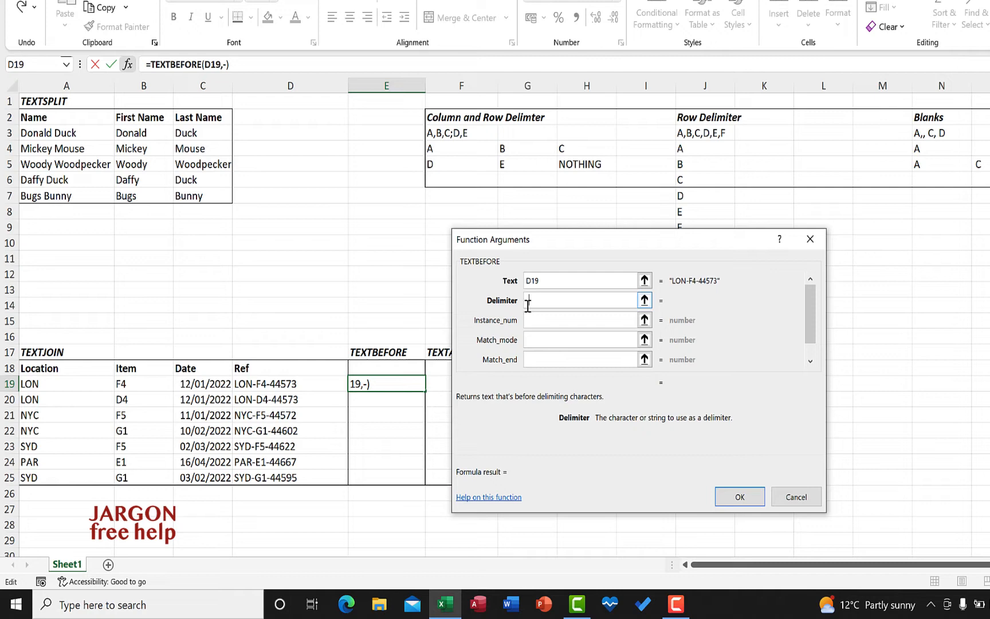
pyautogui.write('-')
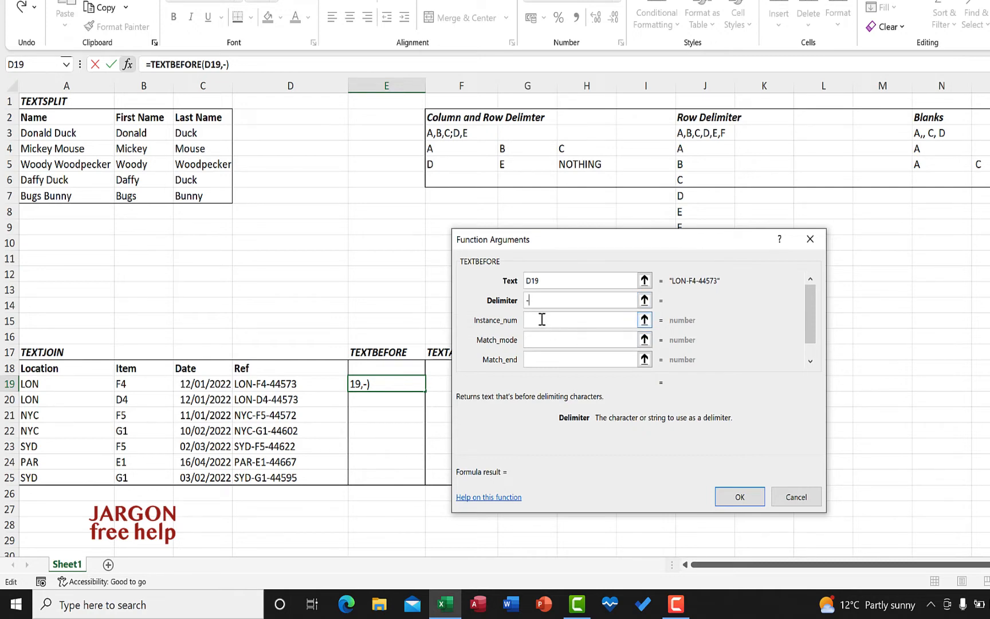
pyautogui.moveTo(410, 322)
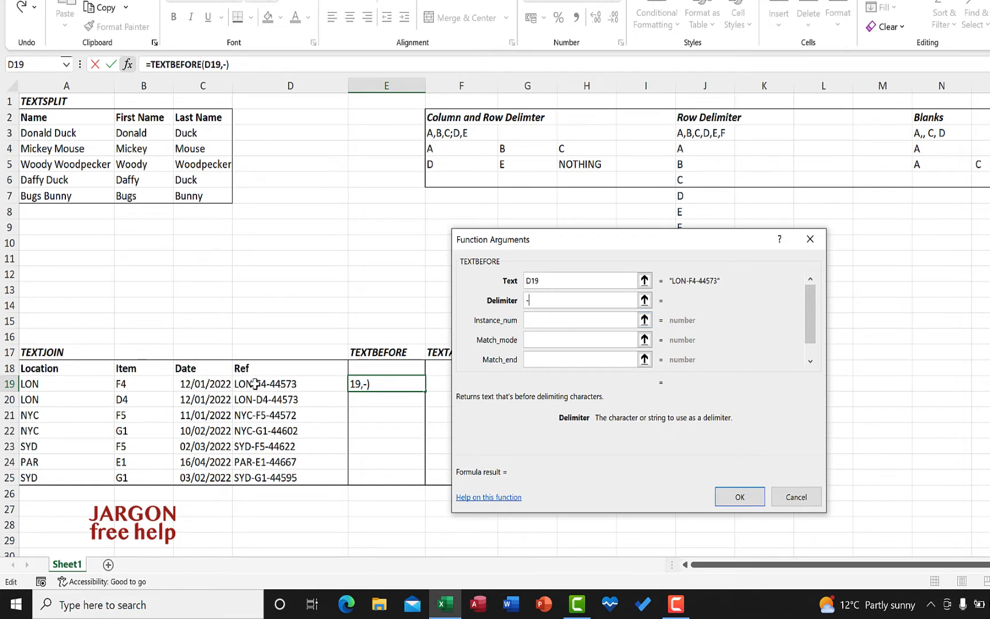
pyautogui.click(578, 320)
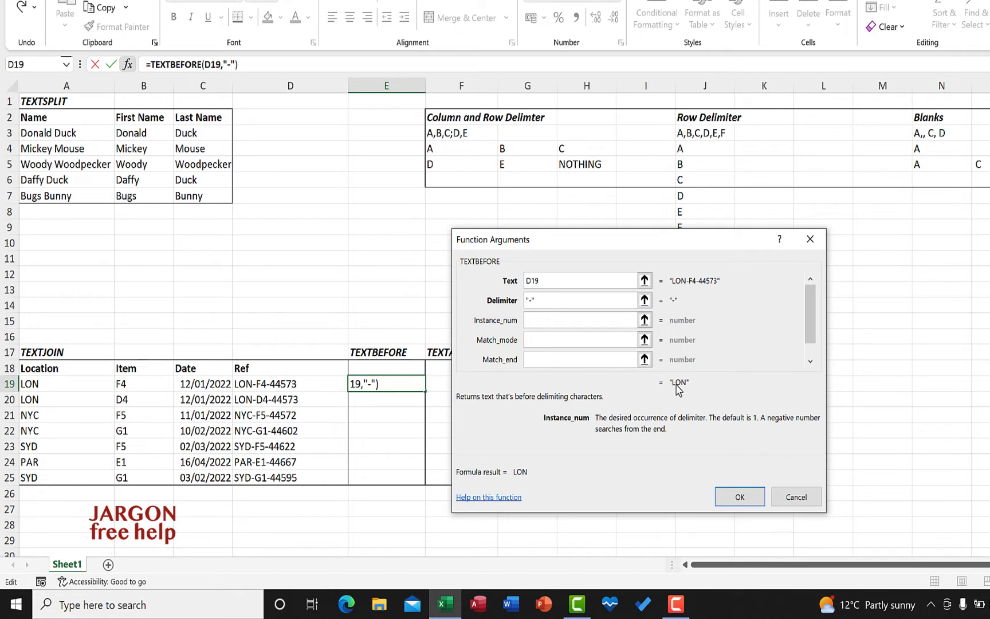
pyautogui.click(581, 320)
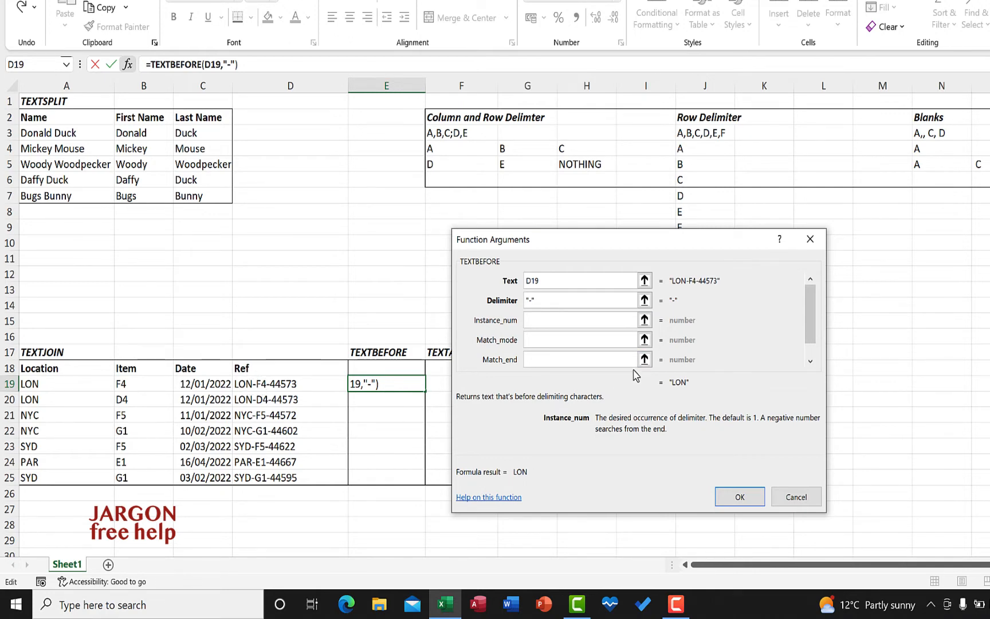
pyautogui.write('2')
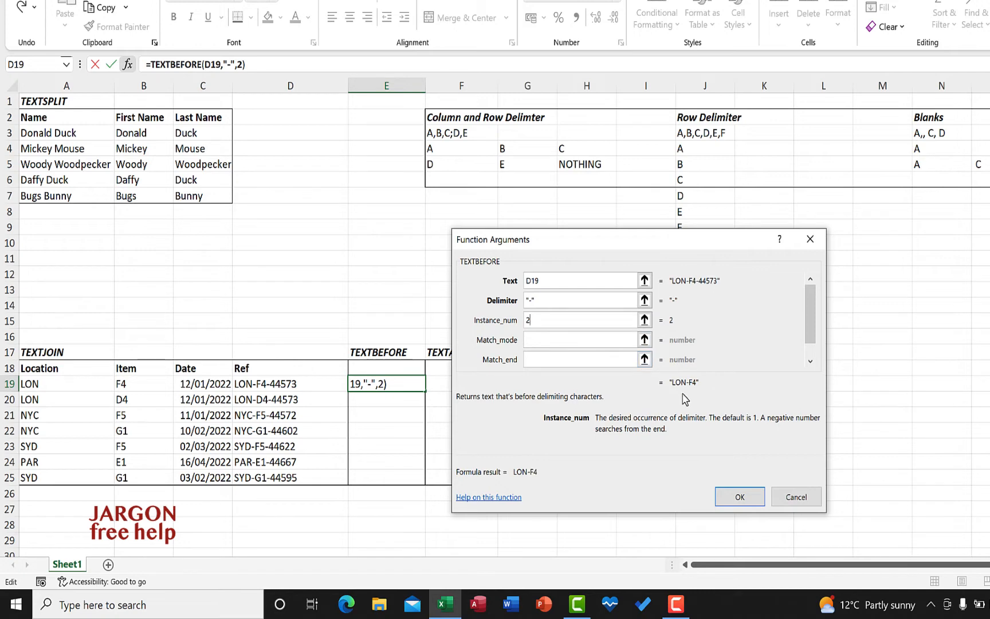
pyautogui.moveTo(694, 390)
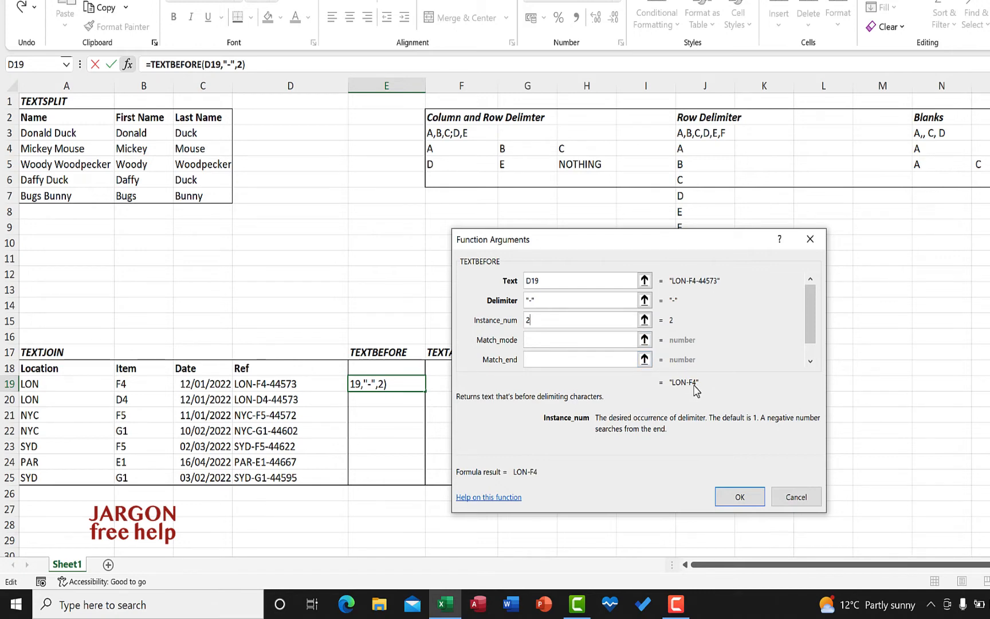
pyautogui.moveTo(606, 361)
pyautogui.write('1')
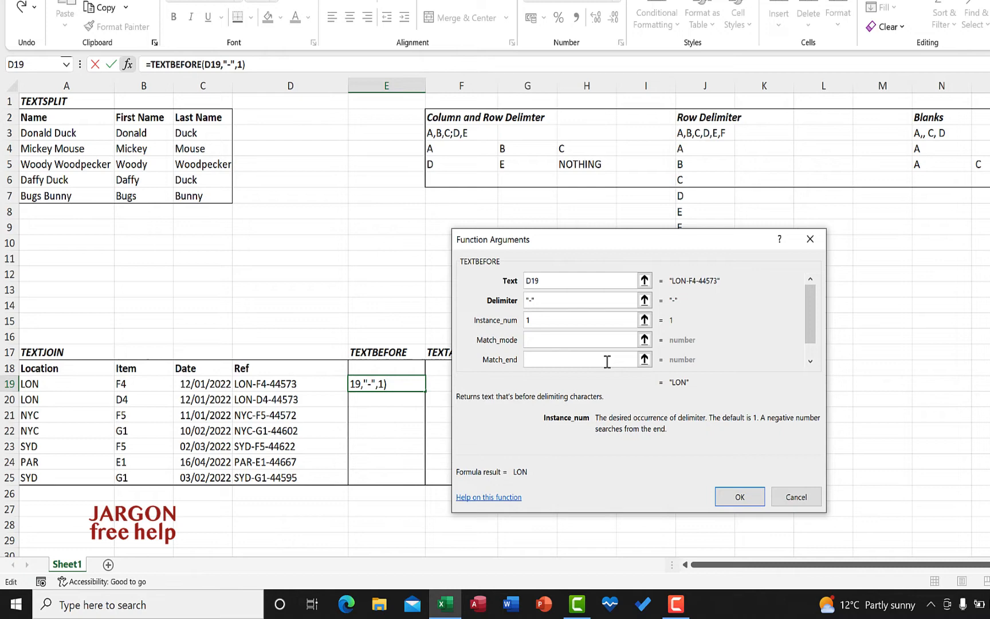
# Step: Review the match mode and match end arguments, then start If_not_found as "nothin"
pyautogui.click(581, 339)
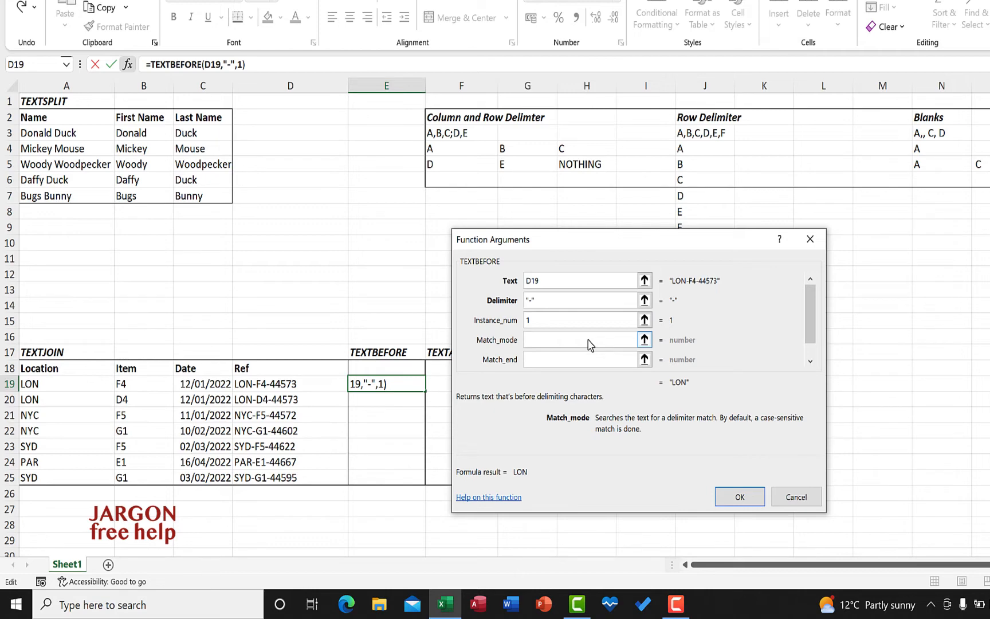
pyautogui.click(577, 339)
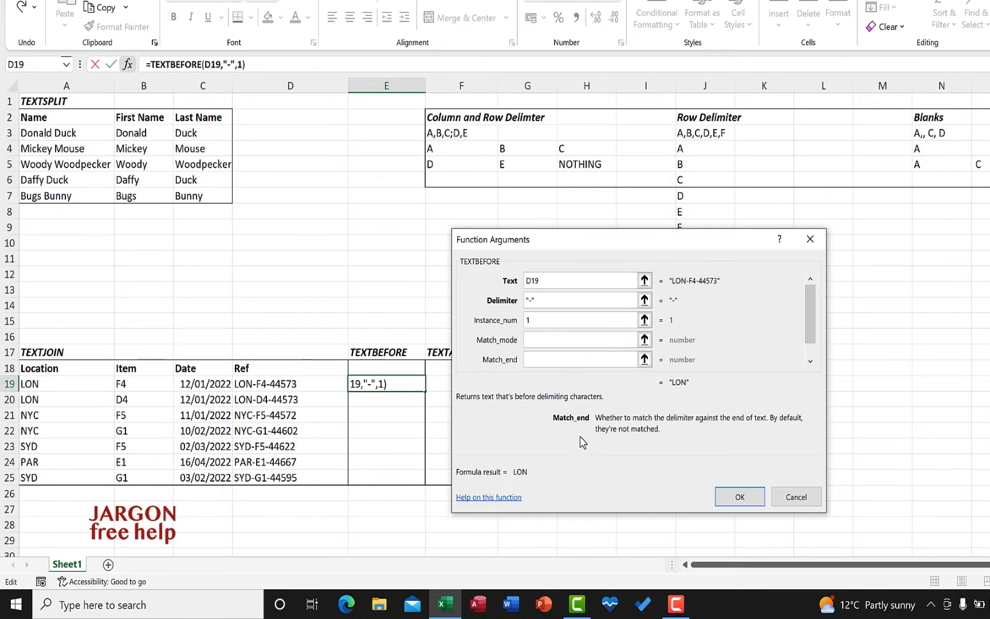
pyautogui.moveTo(593, 382)
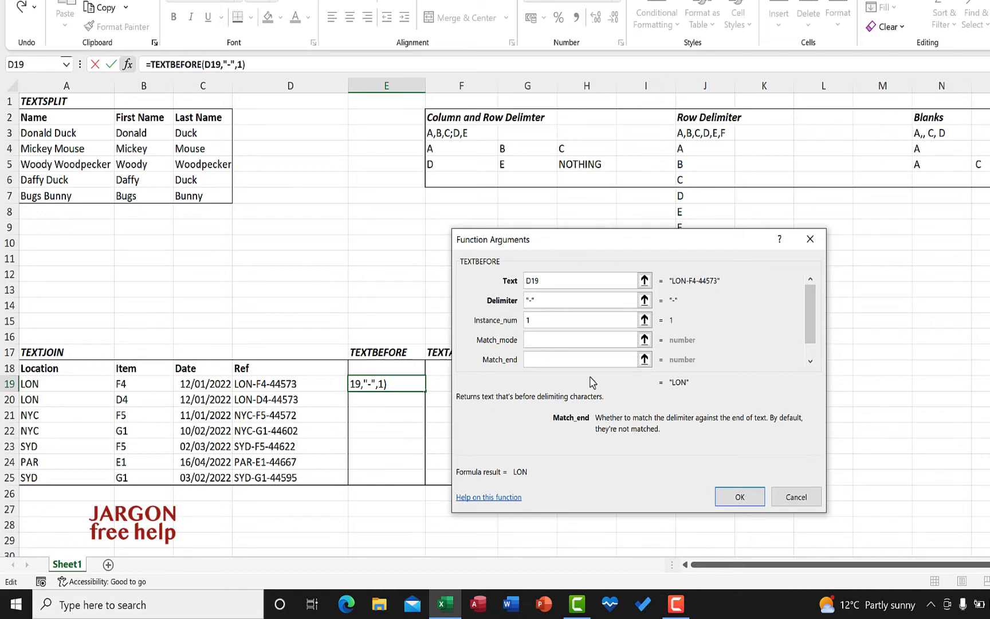
pyautogui.click(581, 360)
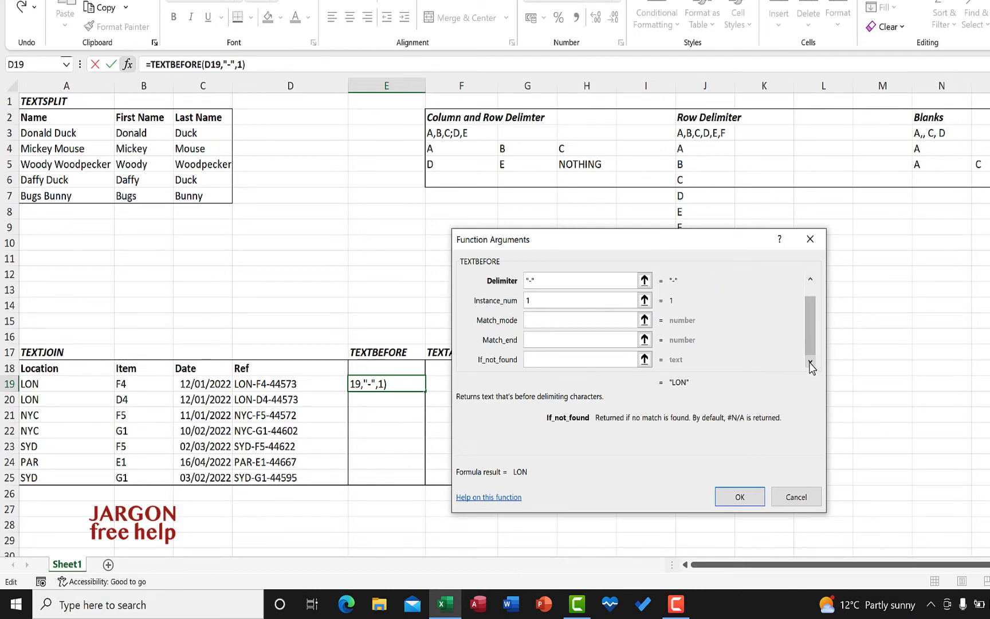
pyautogui.click(581, 360)
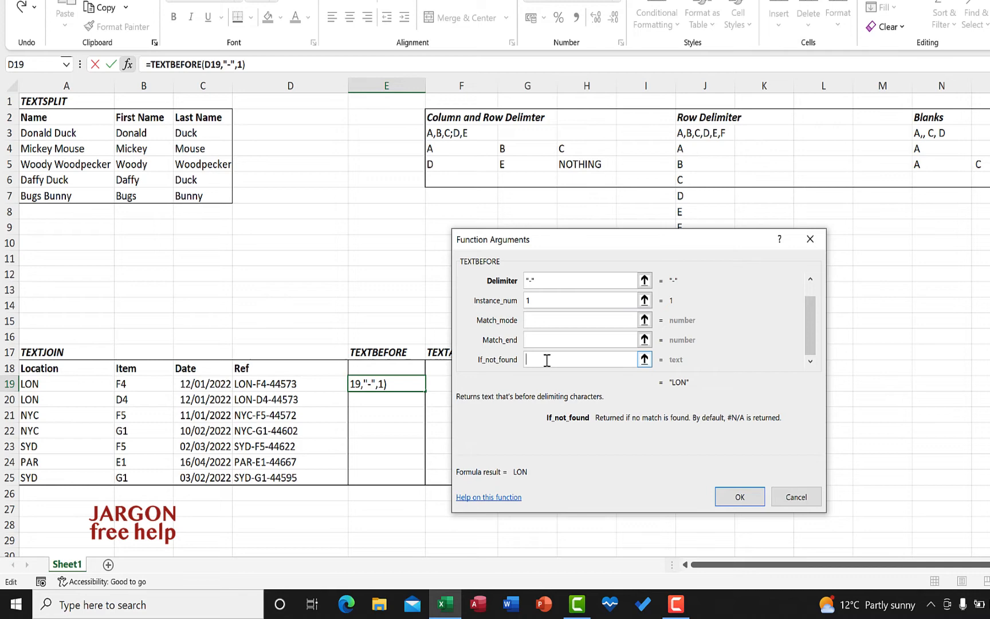
pyautogui.write('nothing found"')
pyautogui.click(579, 300)
pyautogui.write('3')
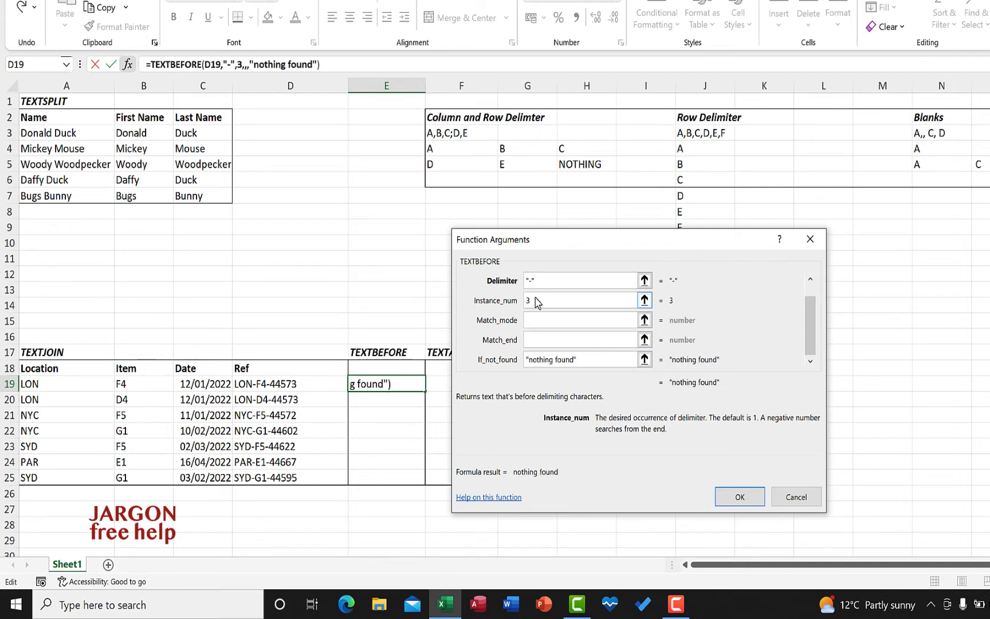
pyautogui.moveTo(617, 357)
pyautogui.write('1')
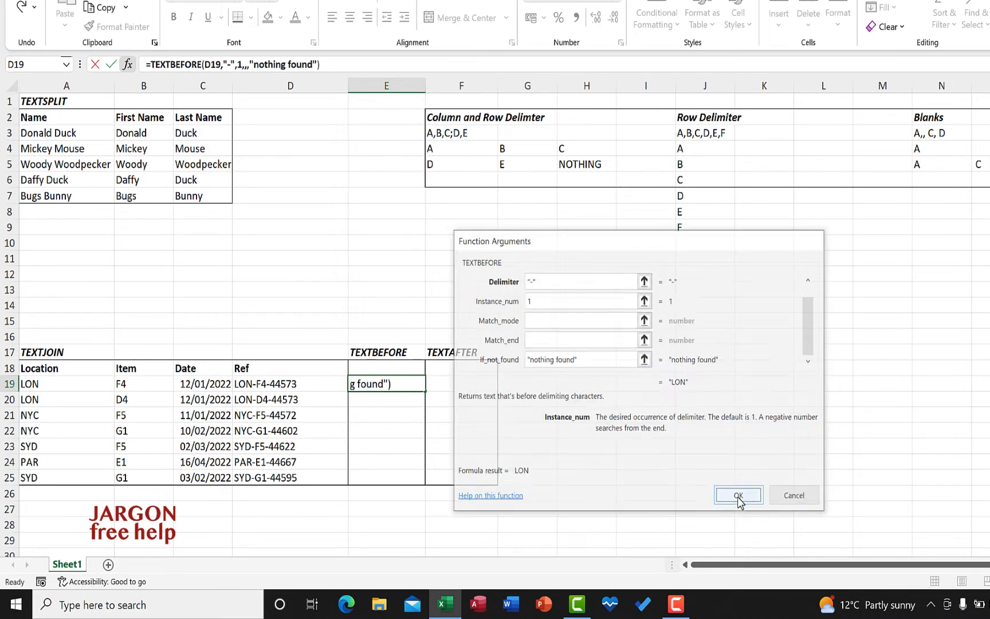
# Step: Confirm the TEXTBEFORE formula and fill it down E19:E25, giving LON, NYC, SYD, PAR codes
pyautogui.click(738, 495)
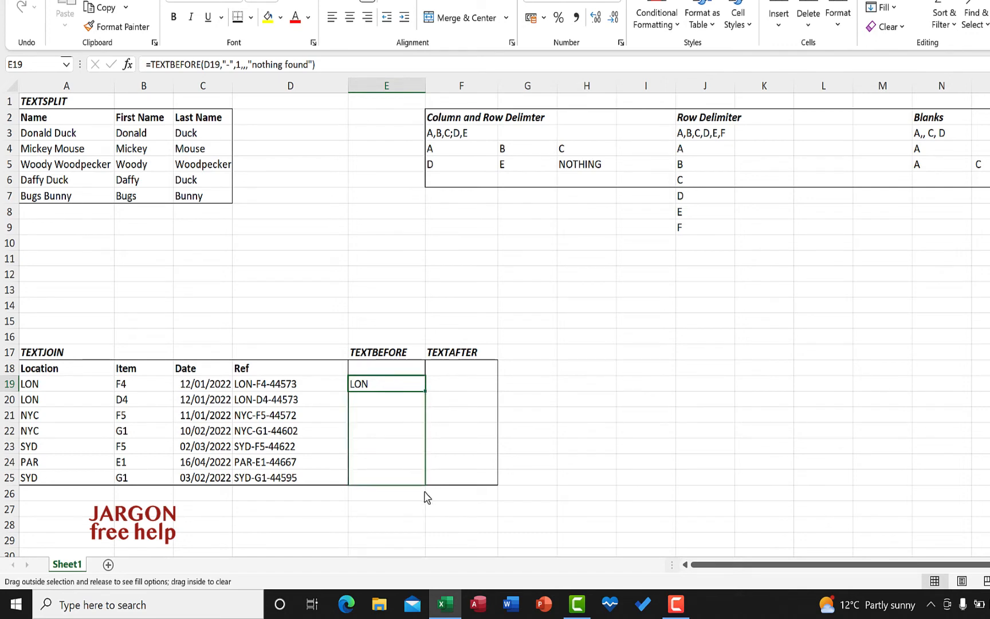
pyautogui.click(426, 498)
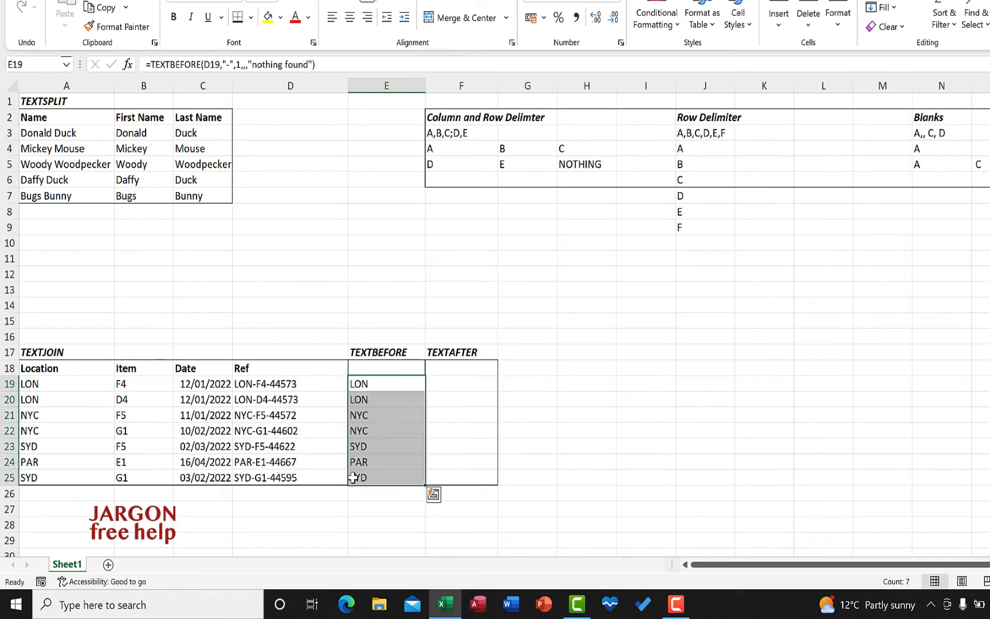
pyautogui.click(386, 508)
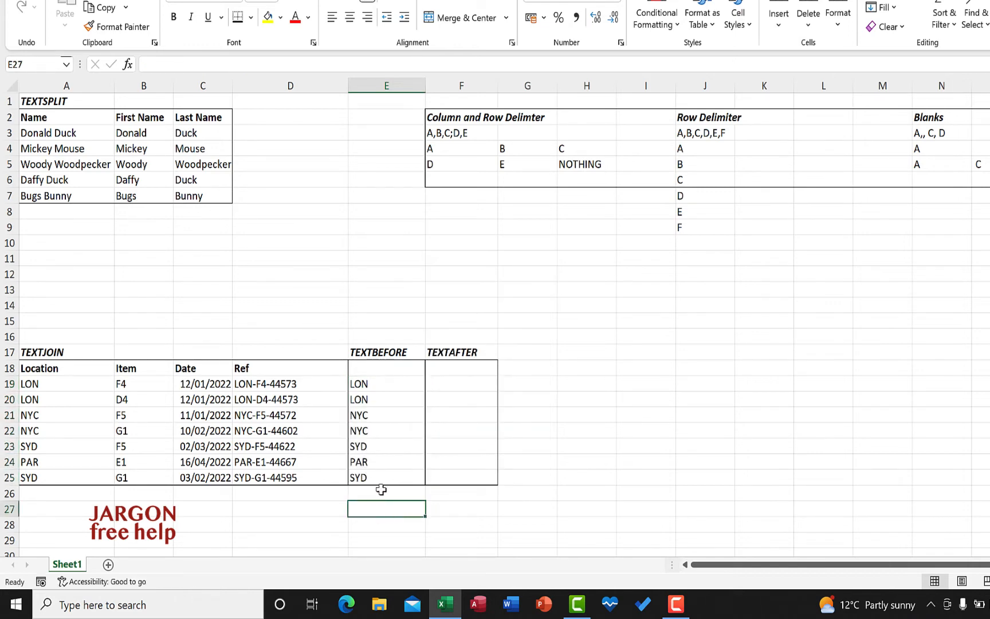
pyautogui.click(461, 382)
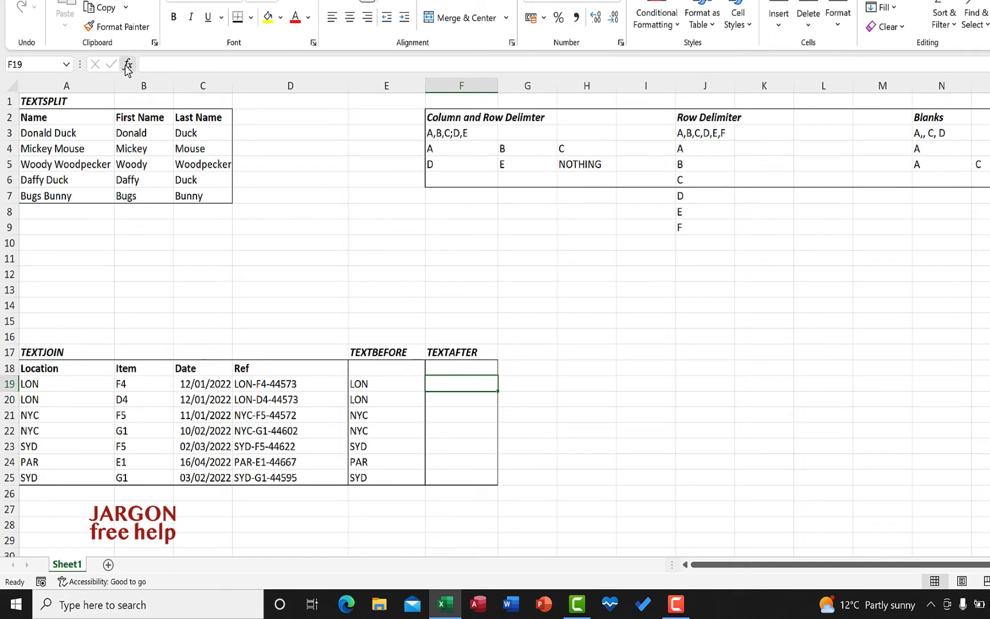
# Step: Search the Insert Function dialog for "textafter" from cell F19
pyautogui.click(126, 65)
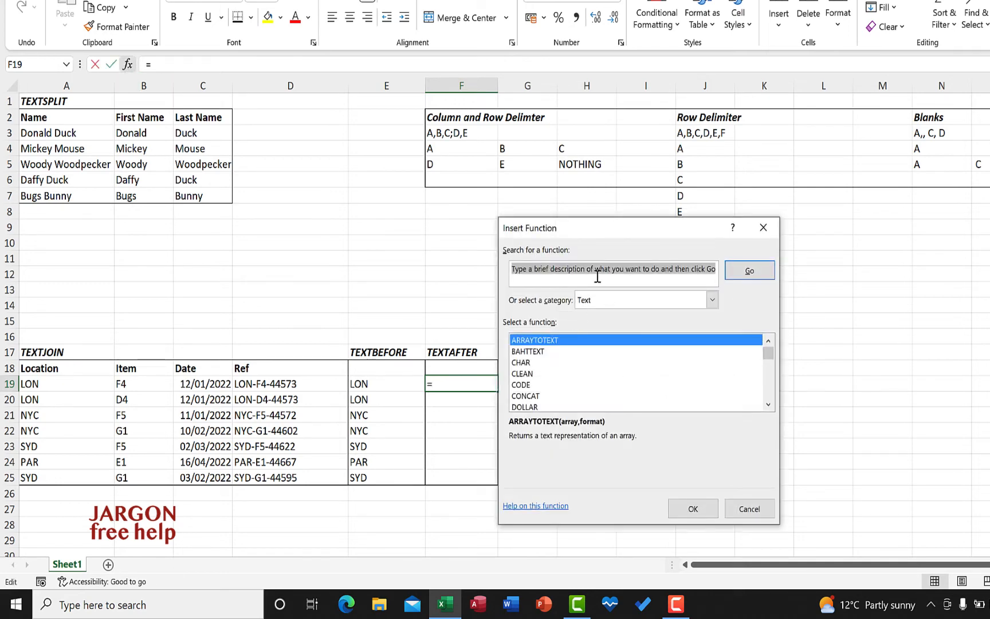
pyautogui.write('textafter')
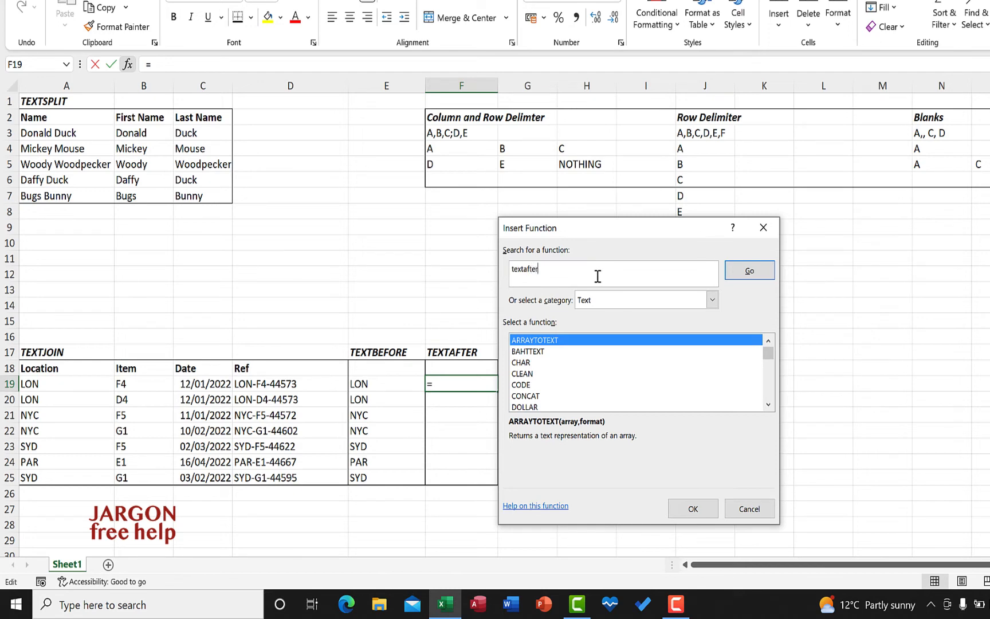
pyautogui.click(748, 270)
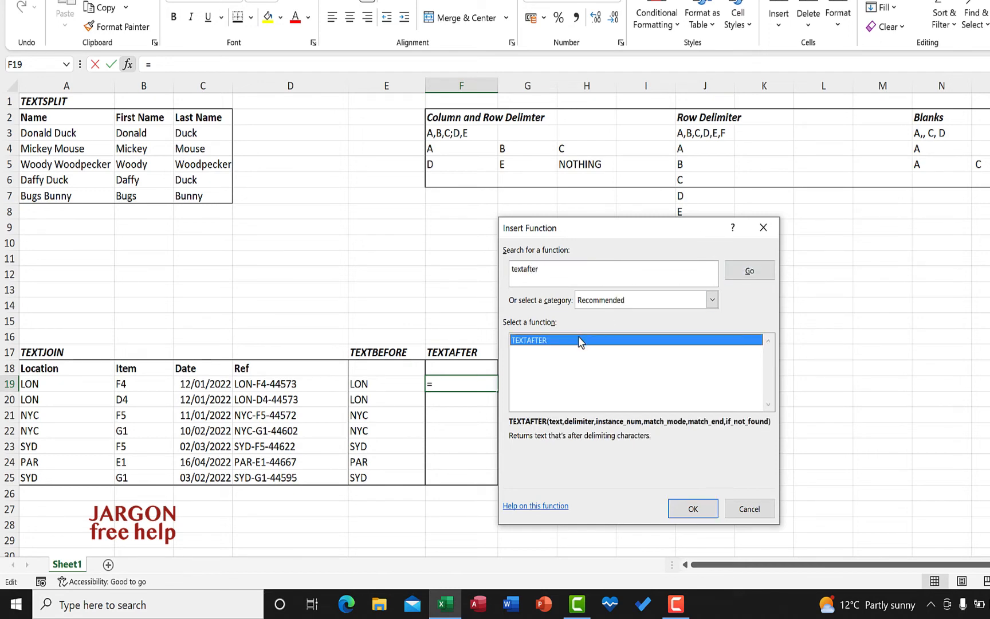
pyautogui.moveTo(692, 508)
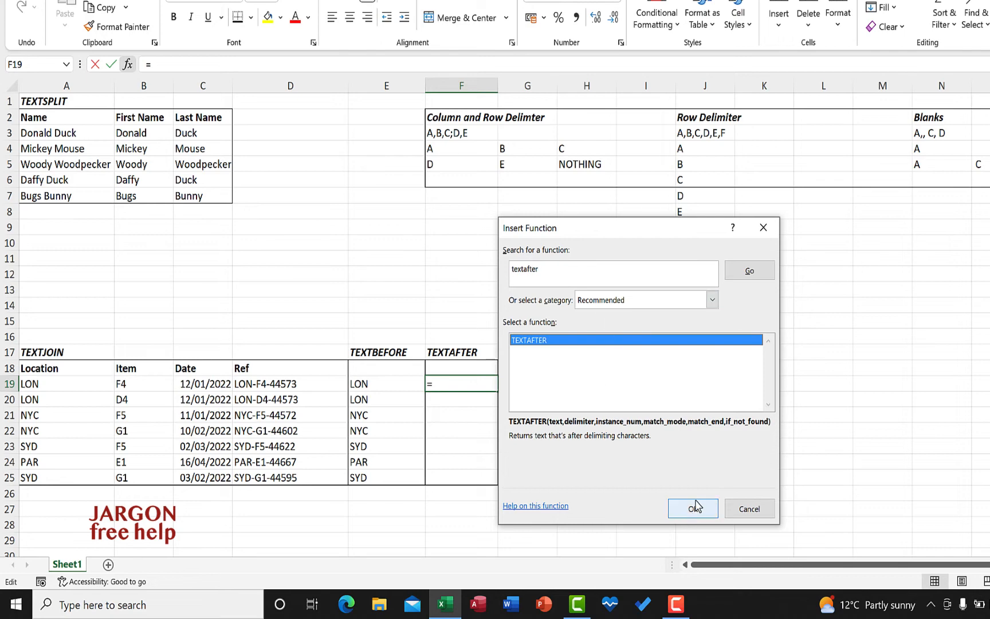
pyautogui.moveTo(693, 510)
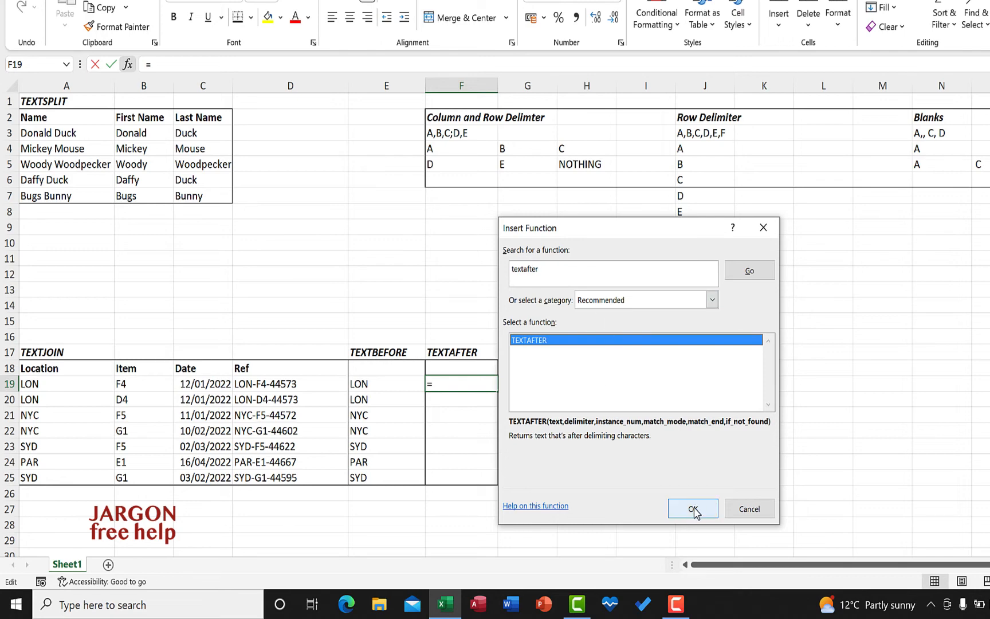
# Step: Build TEXTAFTER on D19 with Delimiter "-", Instance_num 2 and If_not_found "nothing found", and confirm it
pyautogui.click(692, 509)
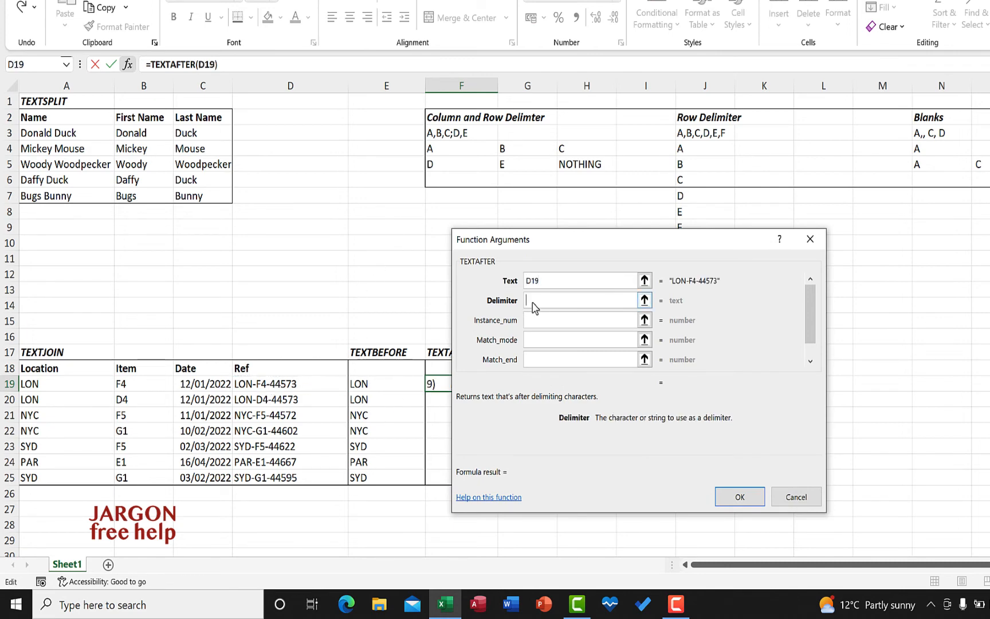
pyautogui.write('-"')
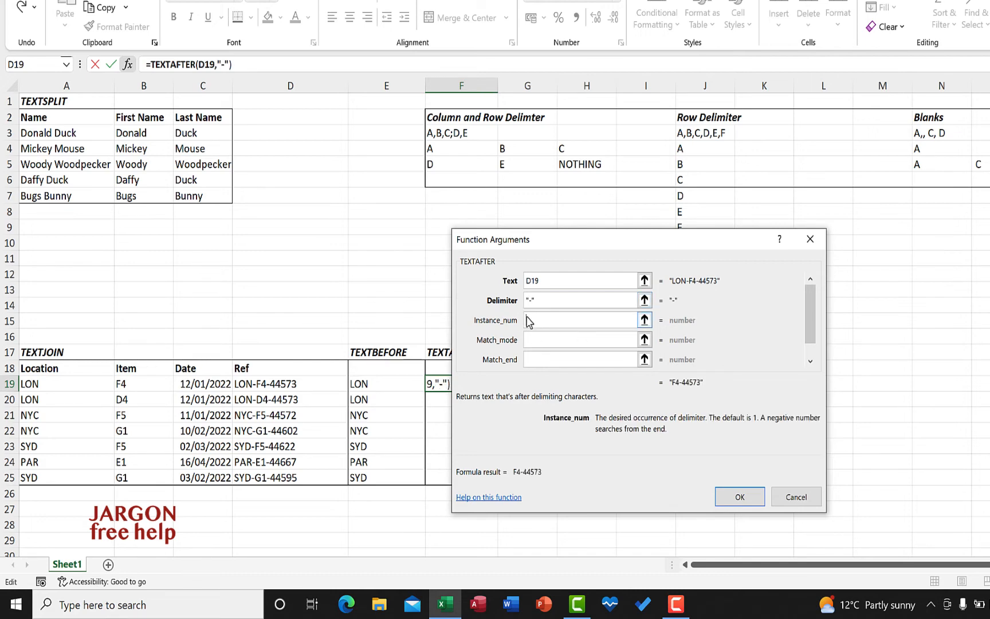
pyautogui.write('1')
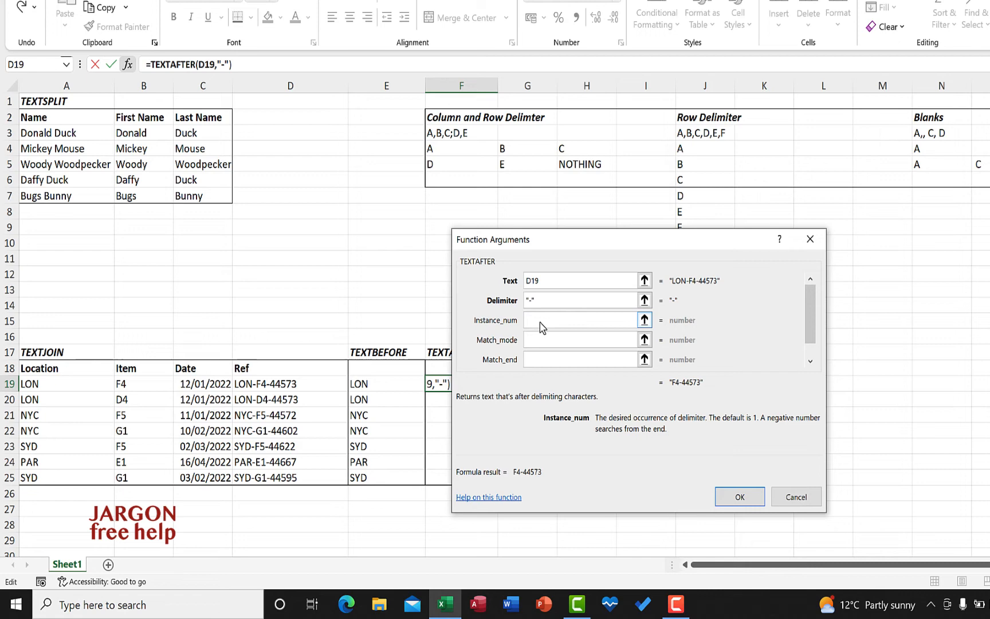
pyautogui.write('2')
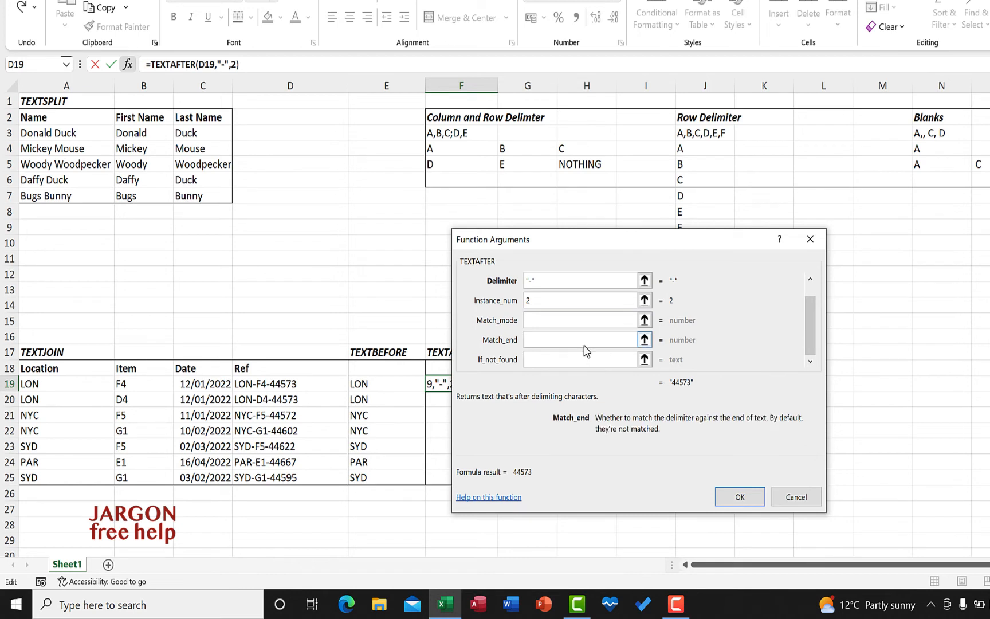
pyautogui.write('n')
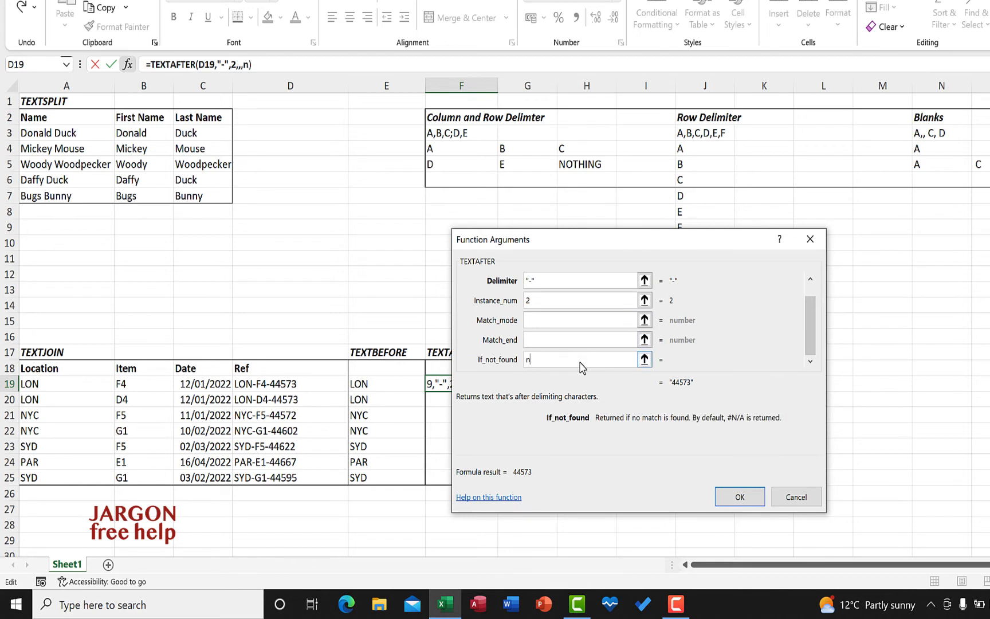
pyautogui.write('othing')
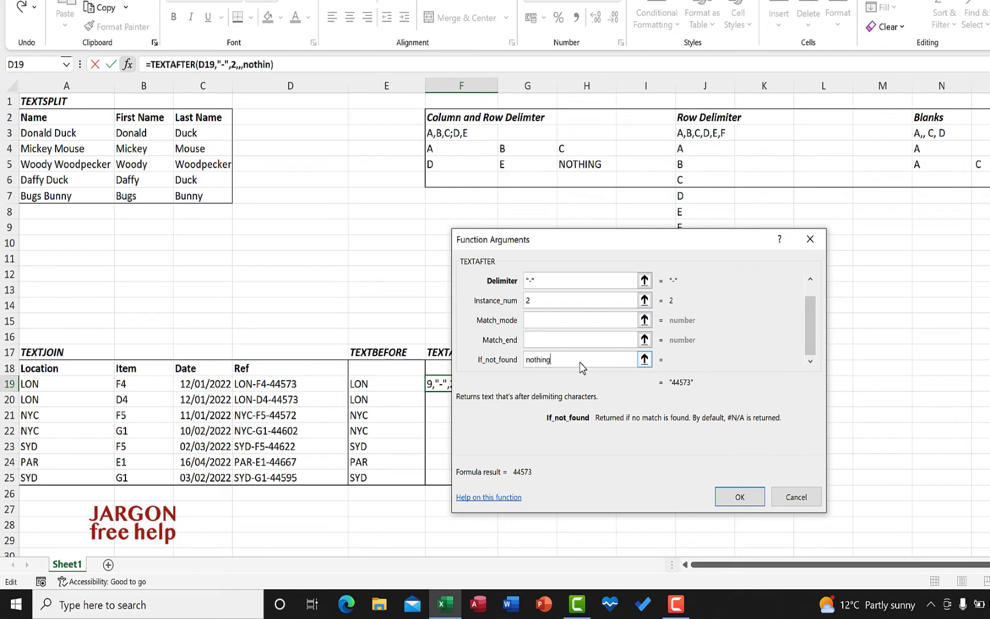
pyautogui.write('found')
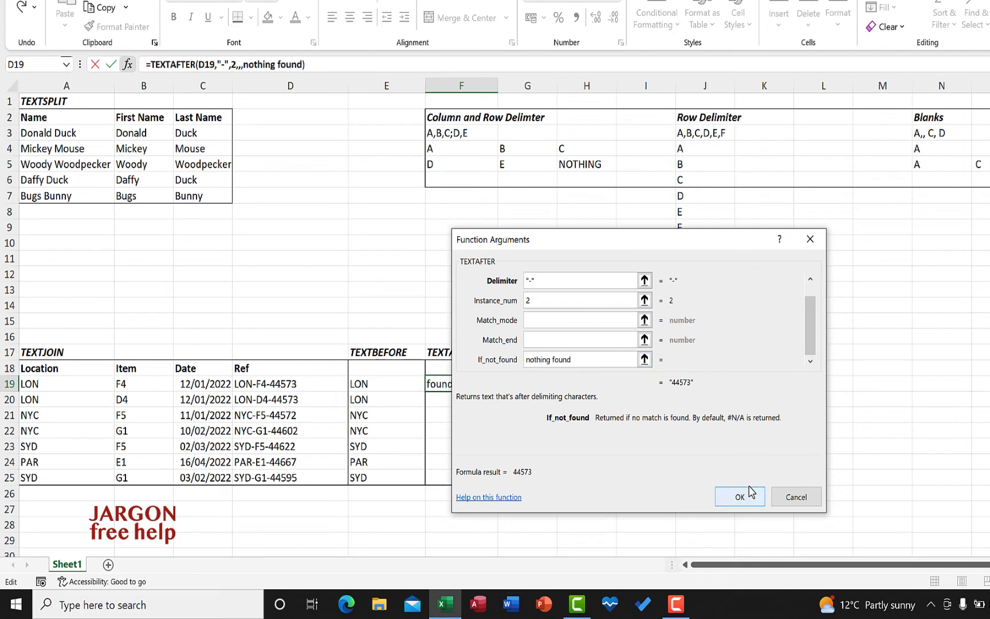
pyautogui.click(739, 496)
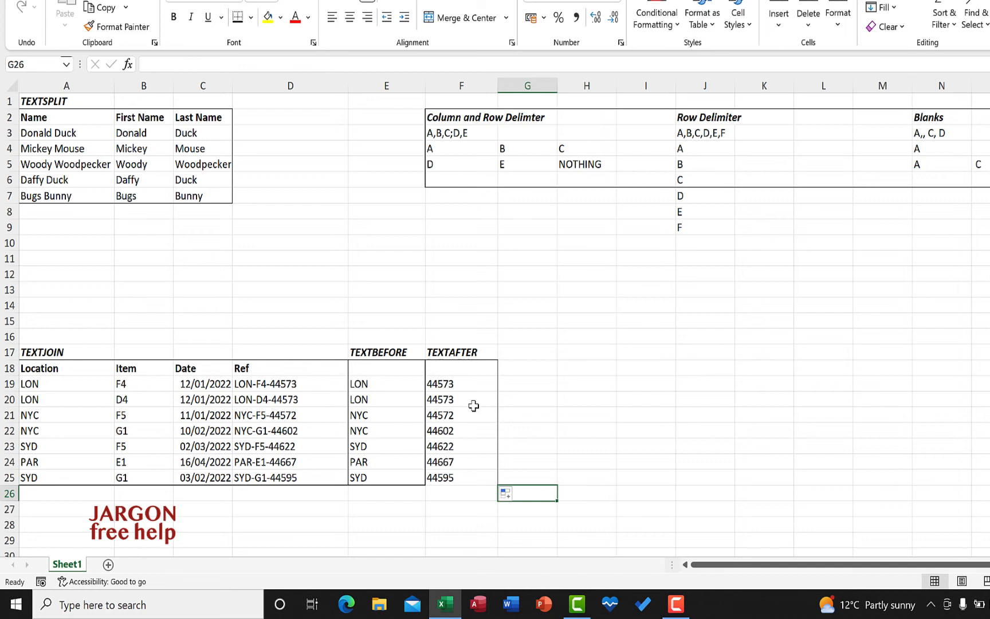
pyautogui.moveTo(472, 478)
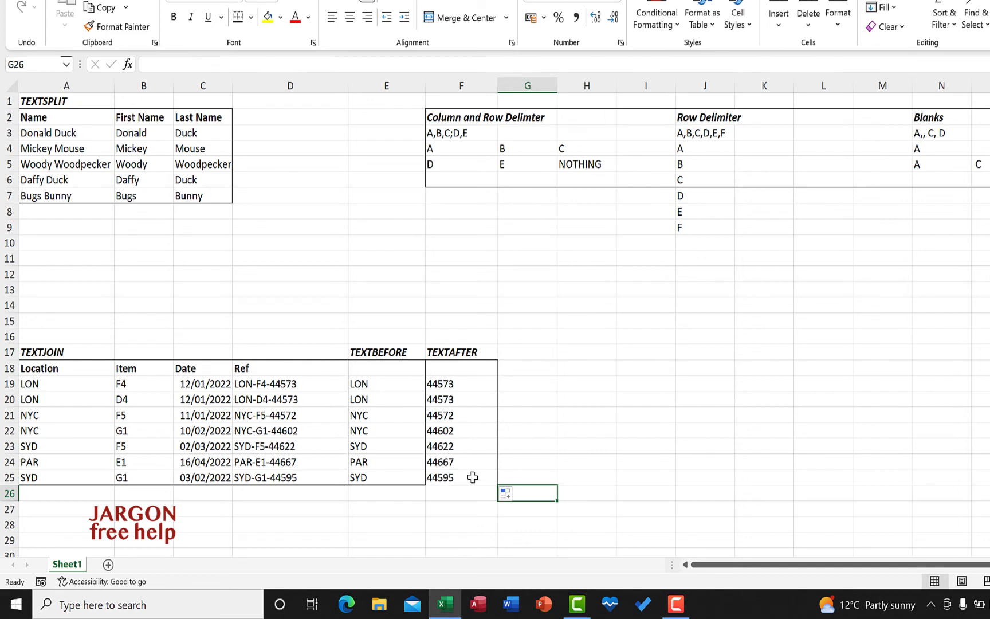
pyautogui.moveTo(460, 478)
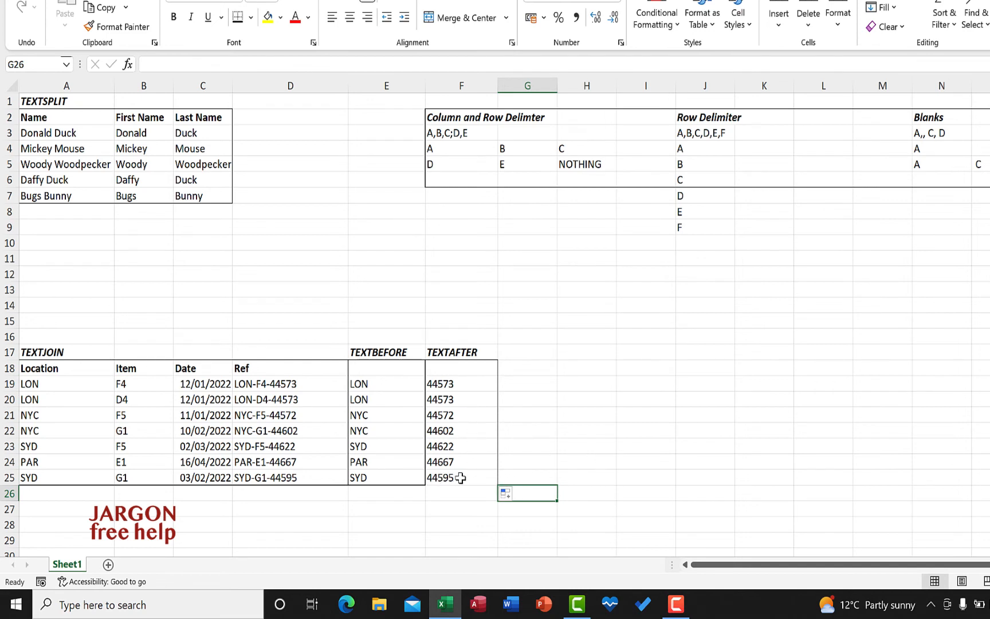
pyautogui.moveTo(484, 392)
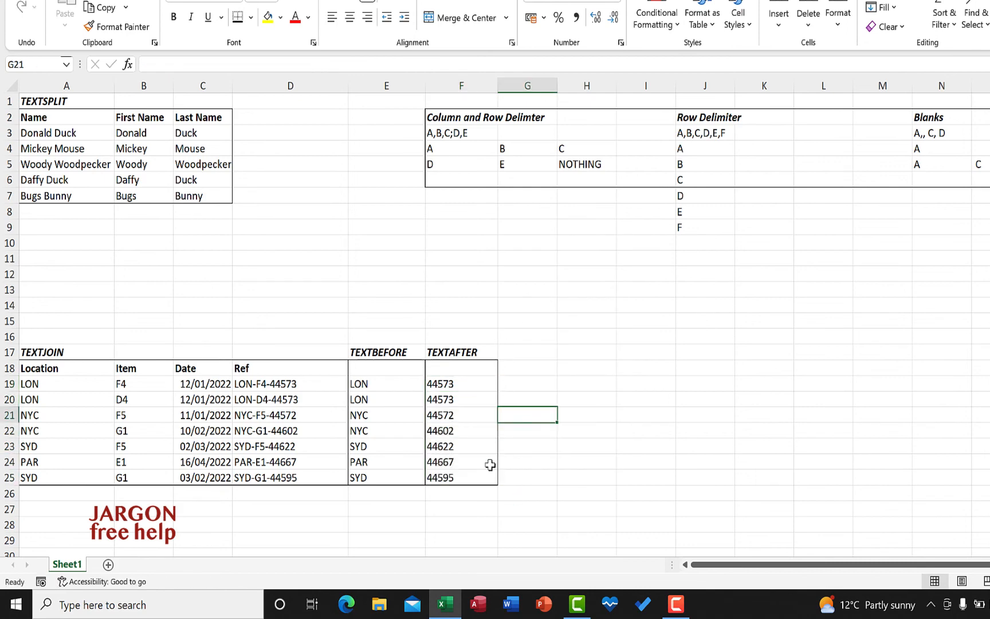
pyautogui.click(461, 477)
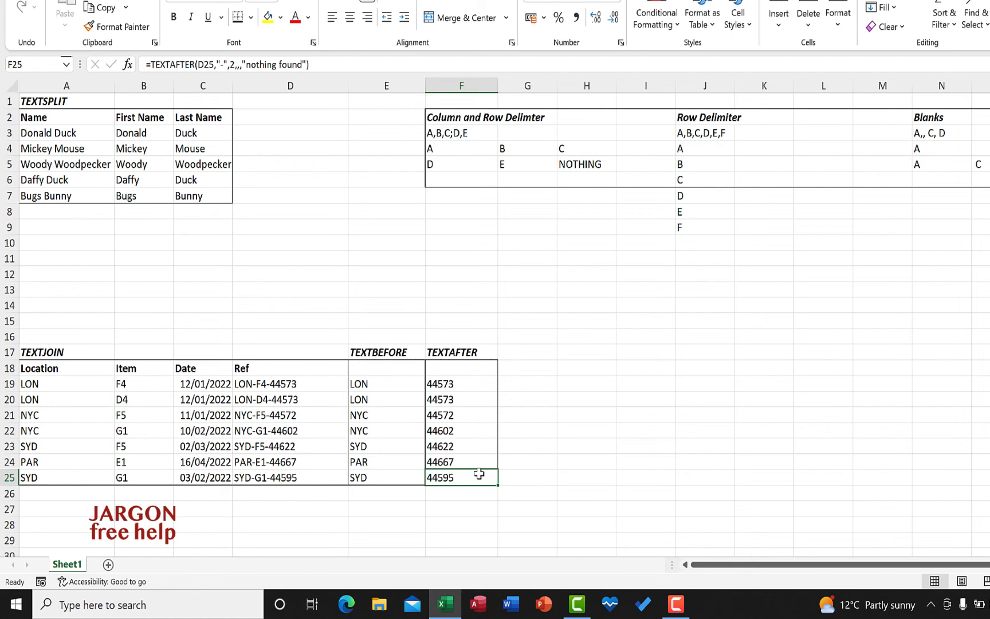
pyautogui.click(386, 382)
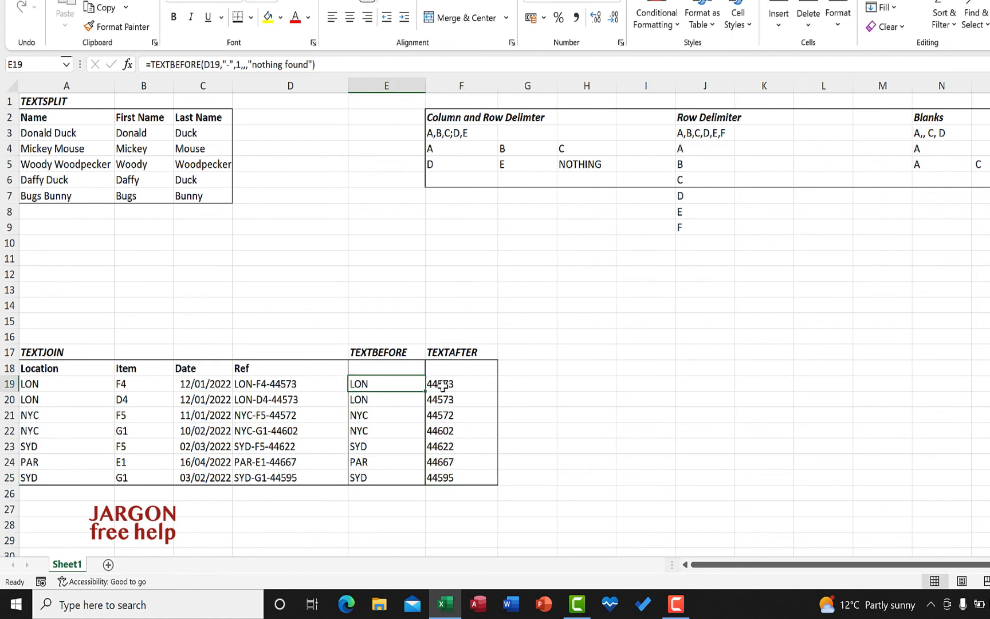
pyautogui.click(461, 383)
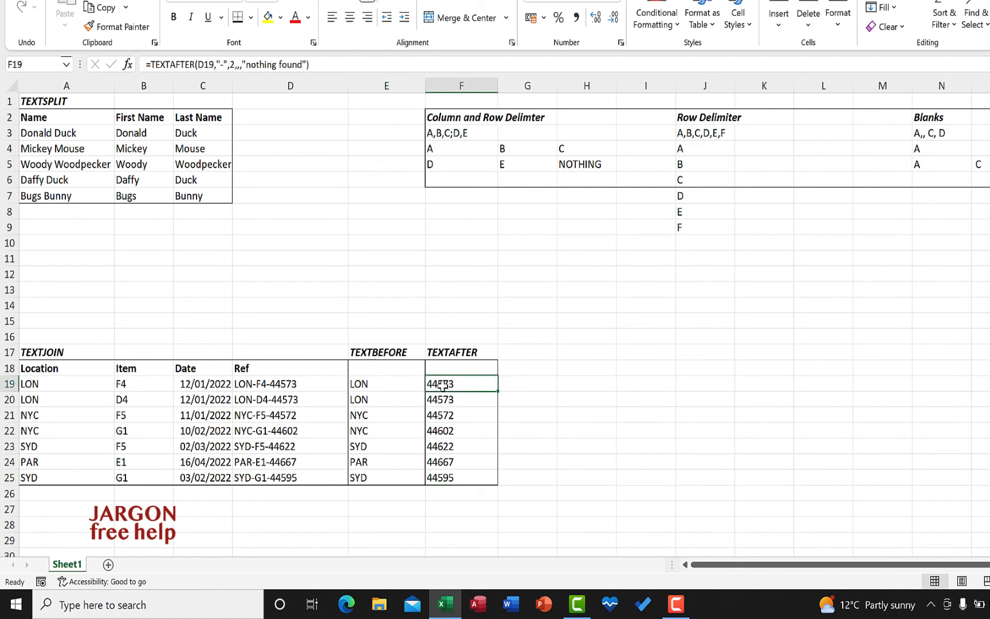
pyautogui.moveTo(74, 375)
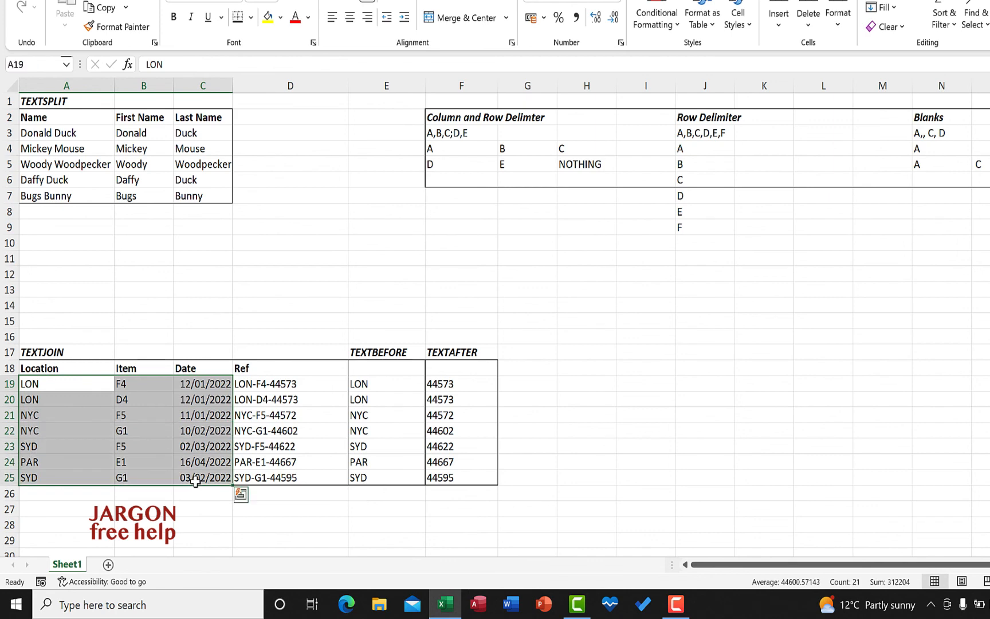
pyautogui.click(290, 431)
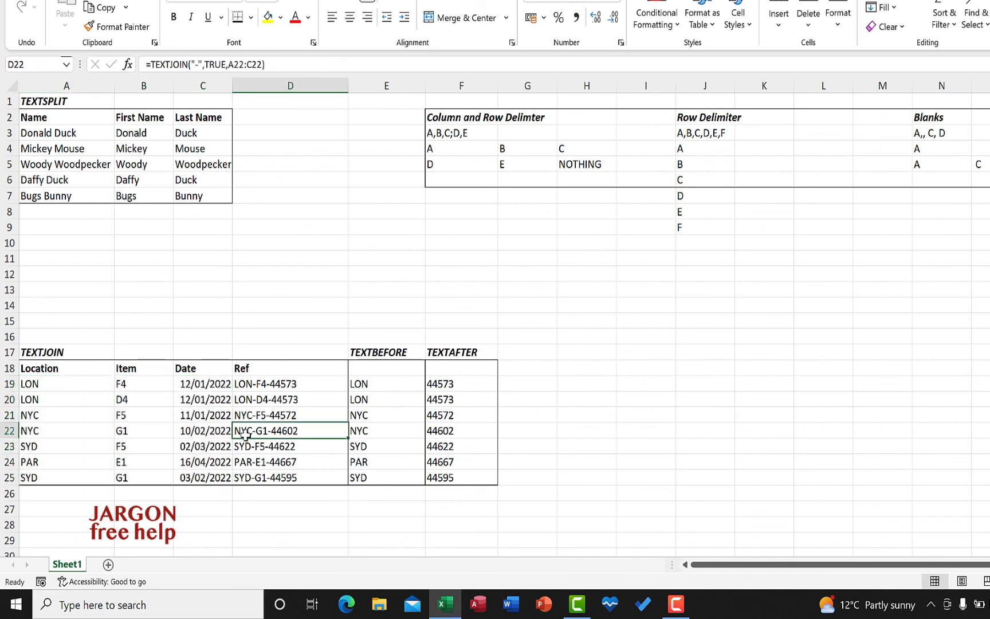